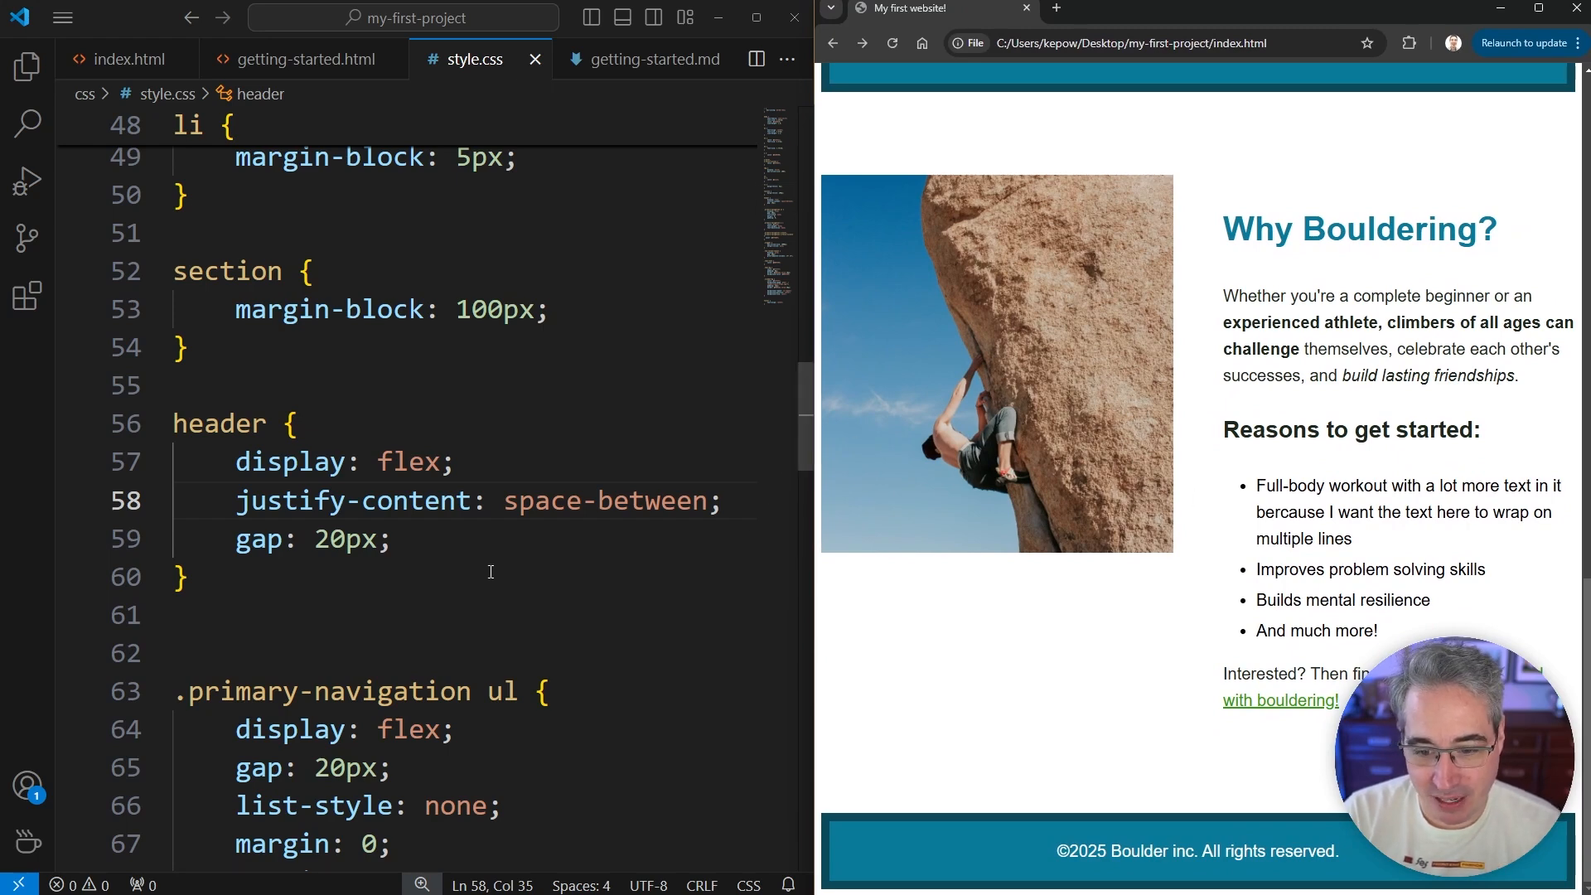
{"action": "scroll", "scroll_direction": "down", "scroll_amount": 3}
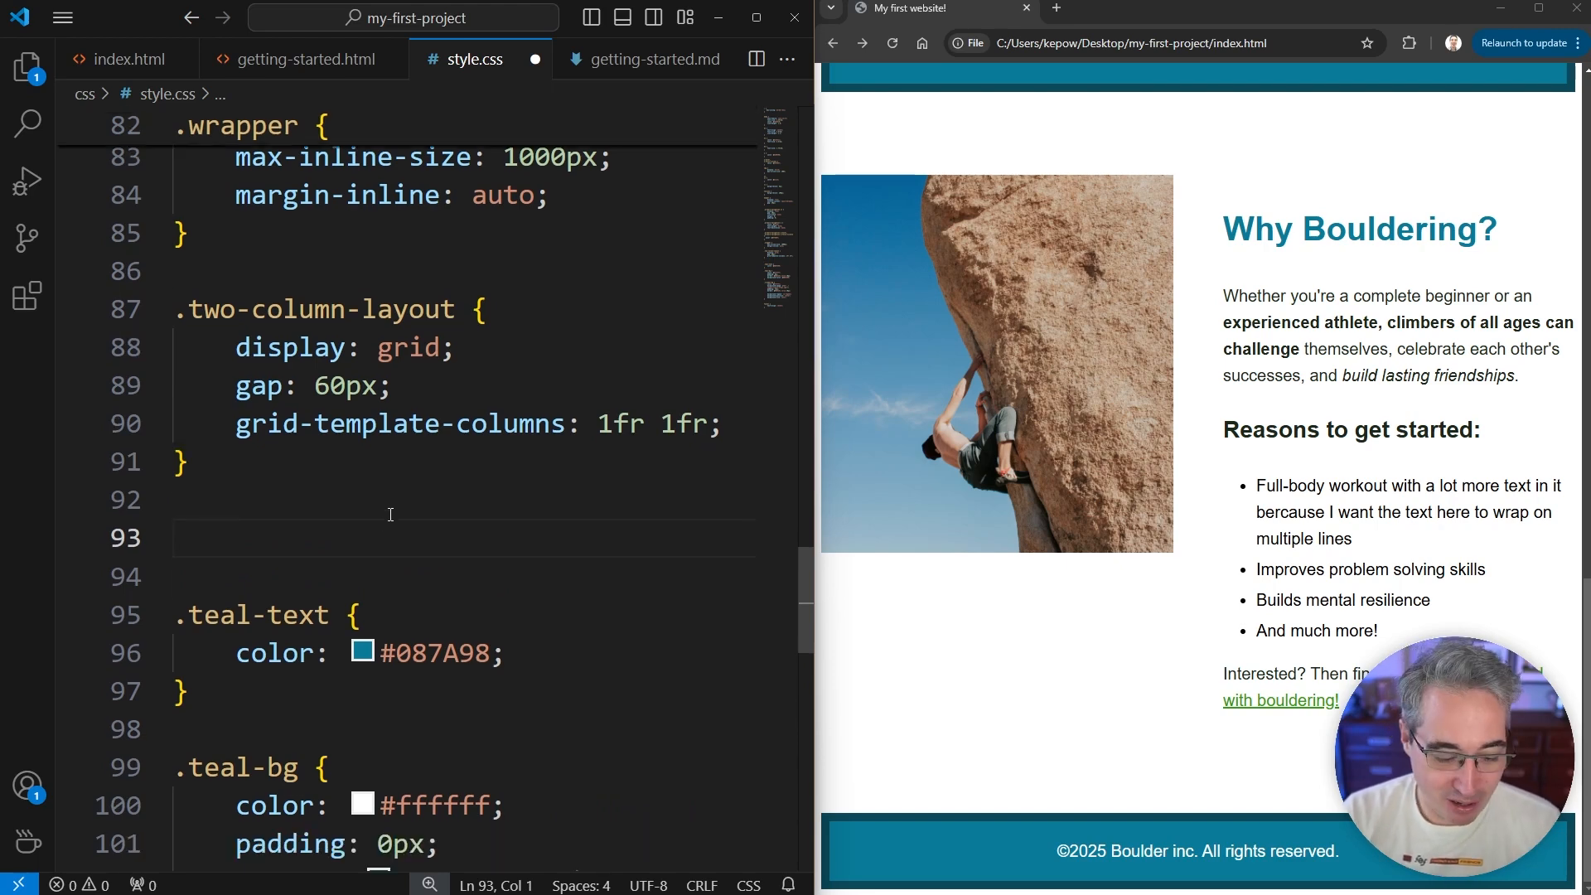
{"action": "type", "text": "@"}
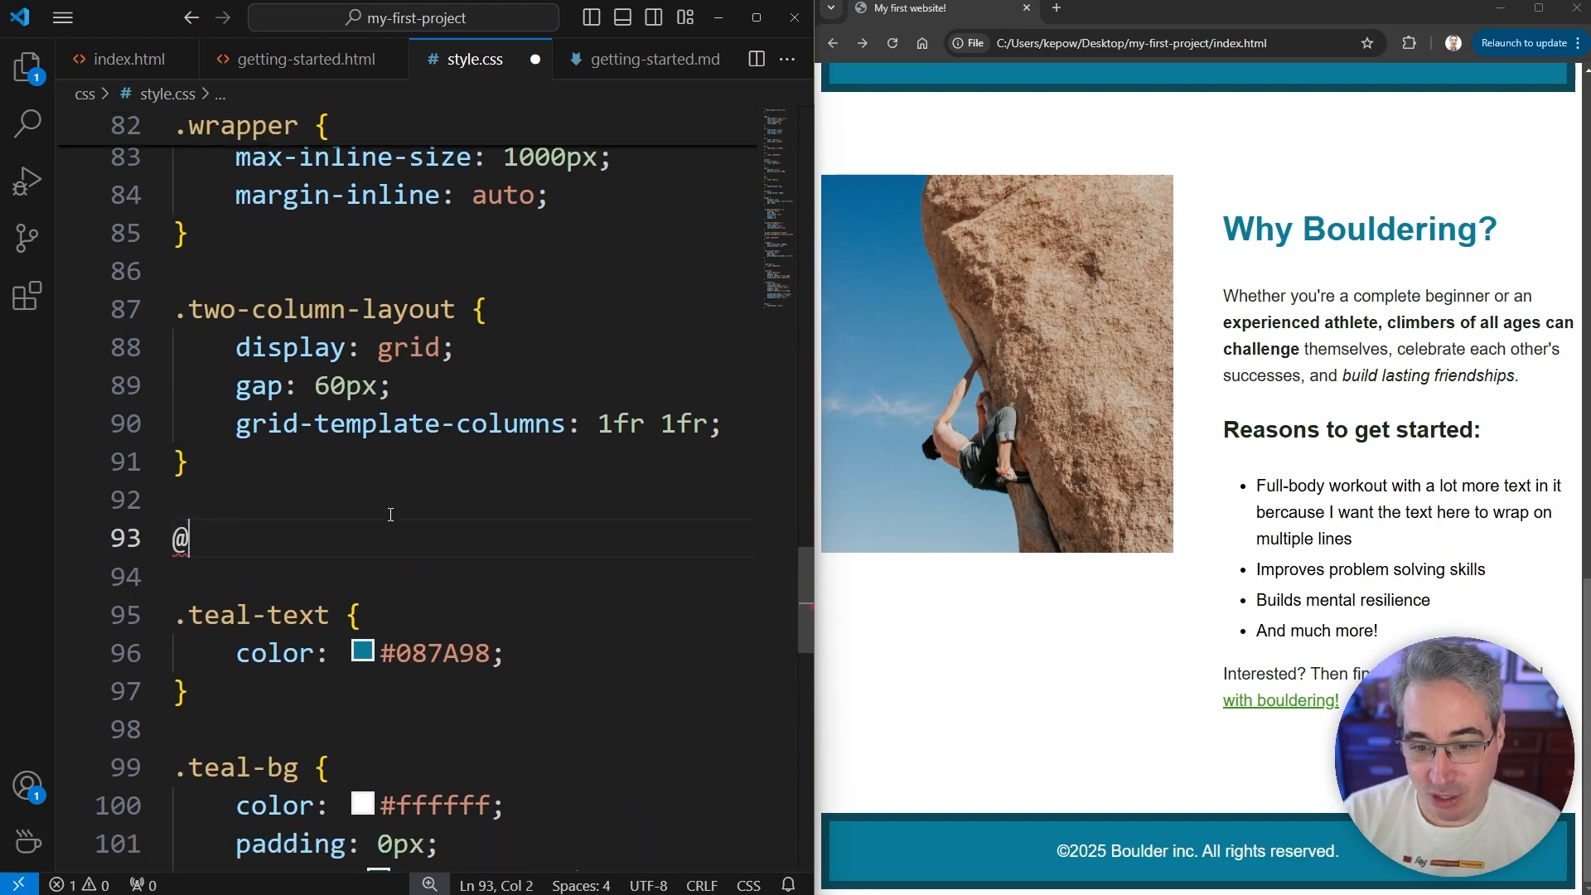
{"action": "type", "text": "media"}
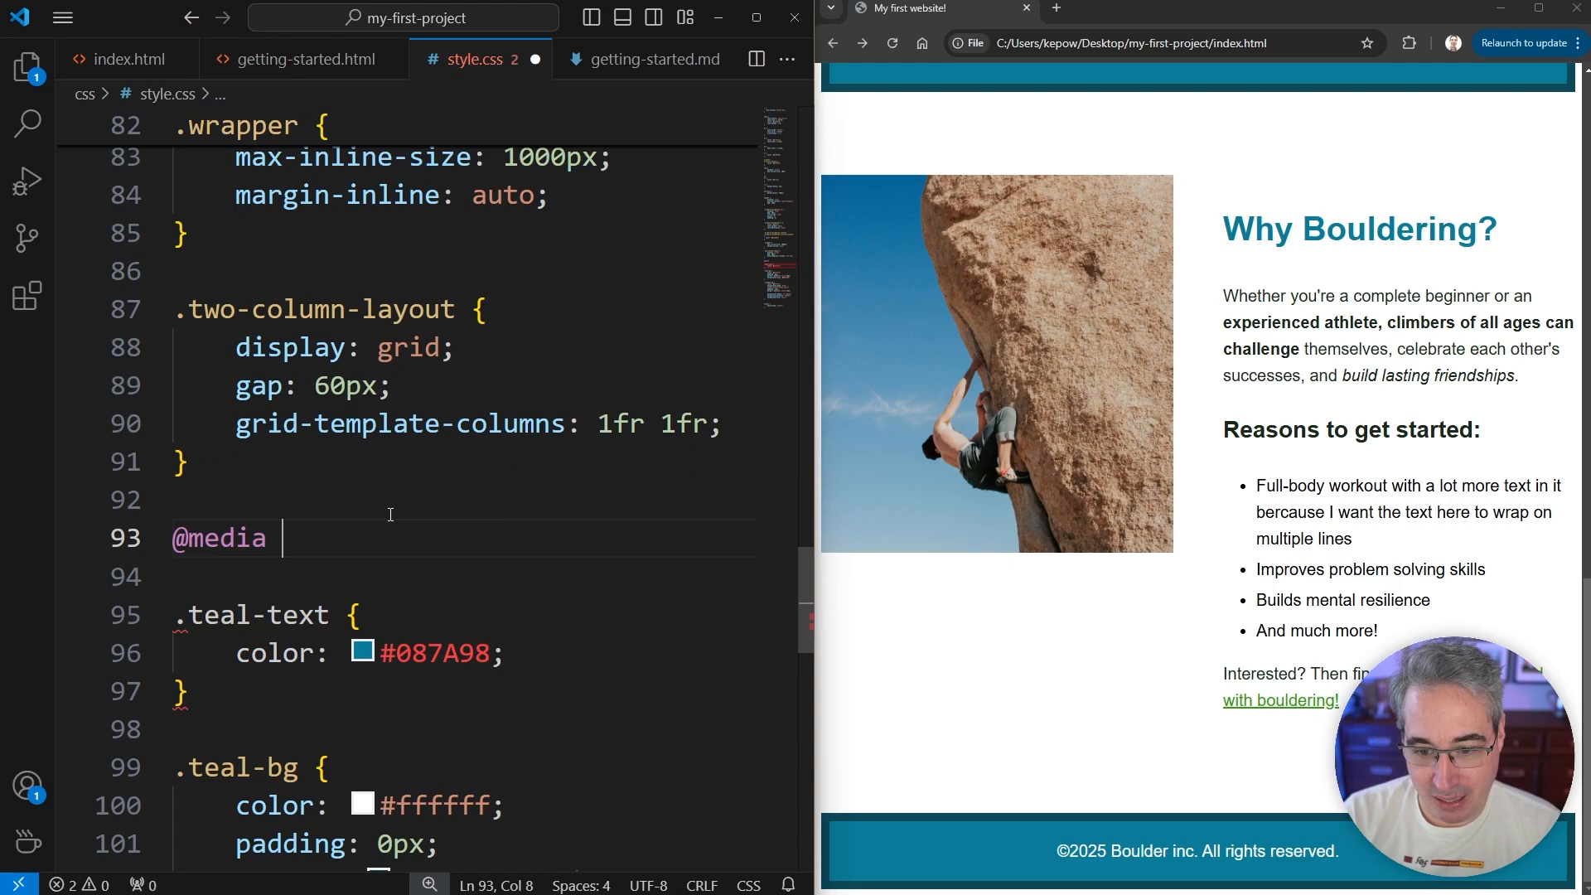
{"action": "type", "text": "()"}
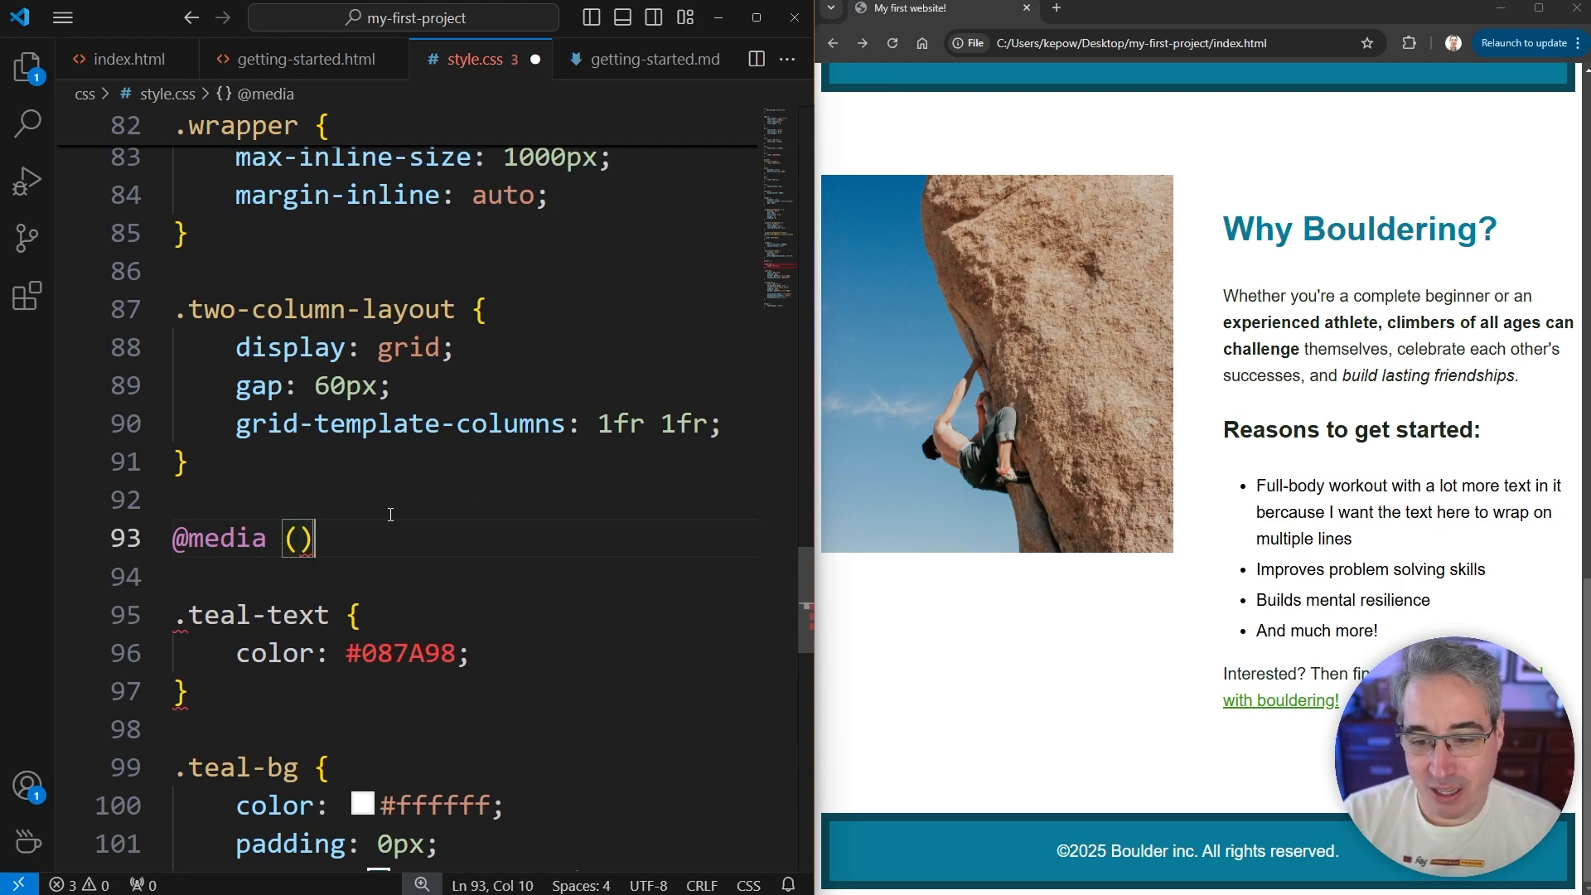
{"action": "type", "text": "{"}
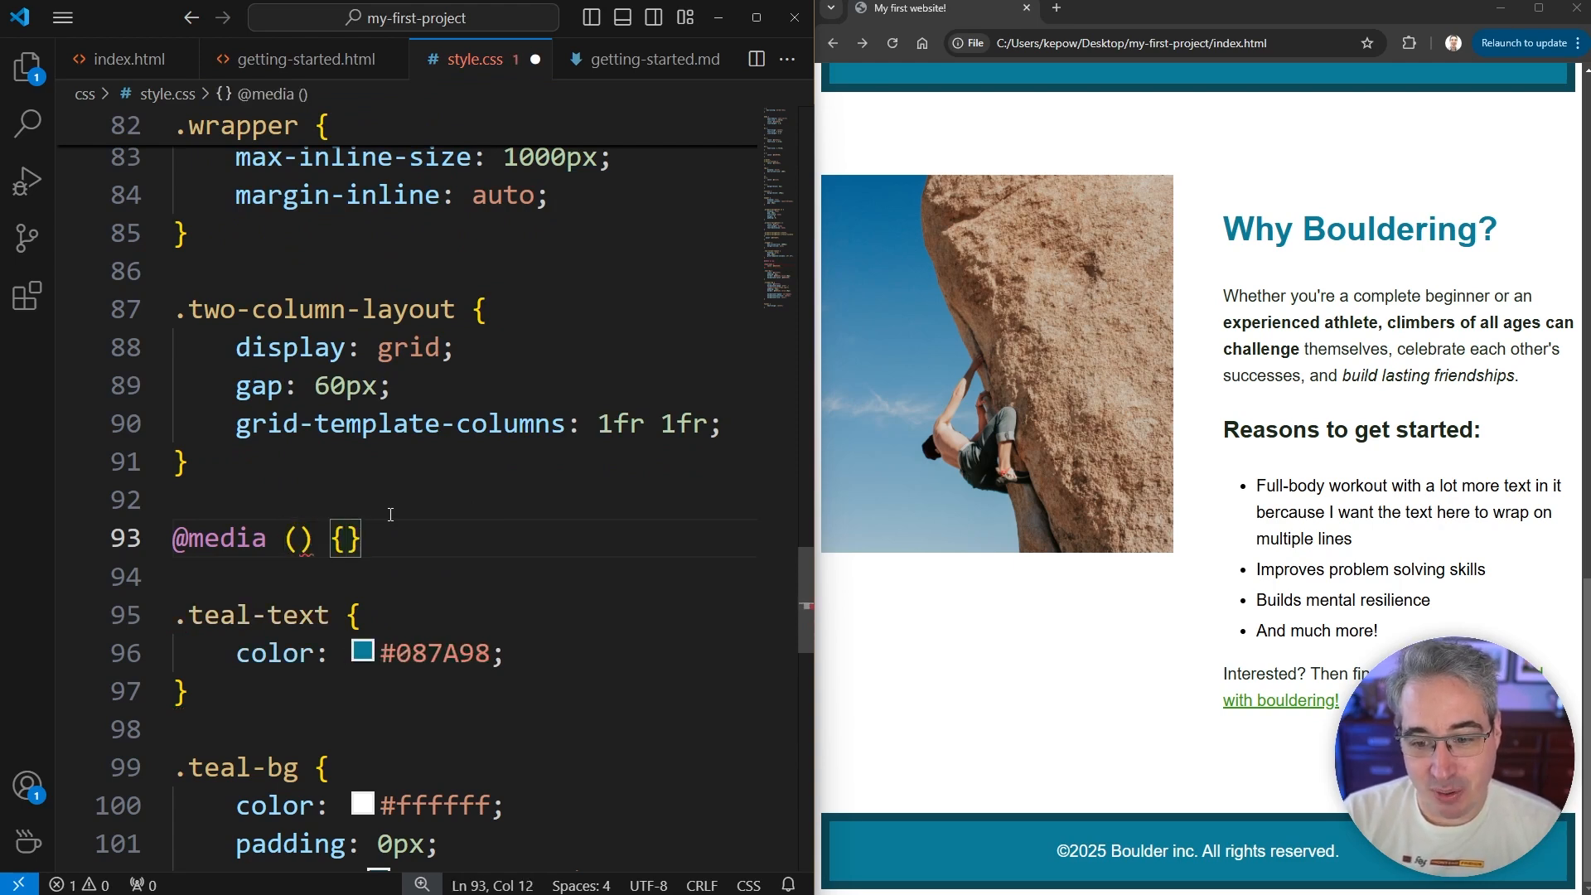
{"action": "key", "text": "Enter"}
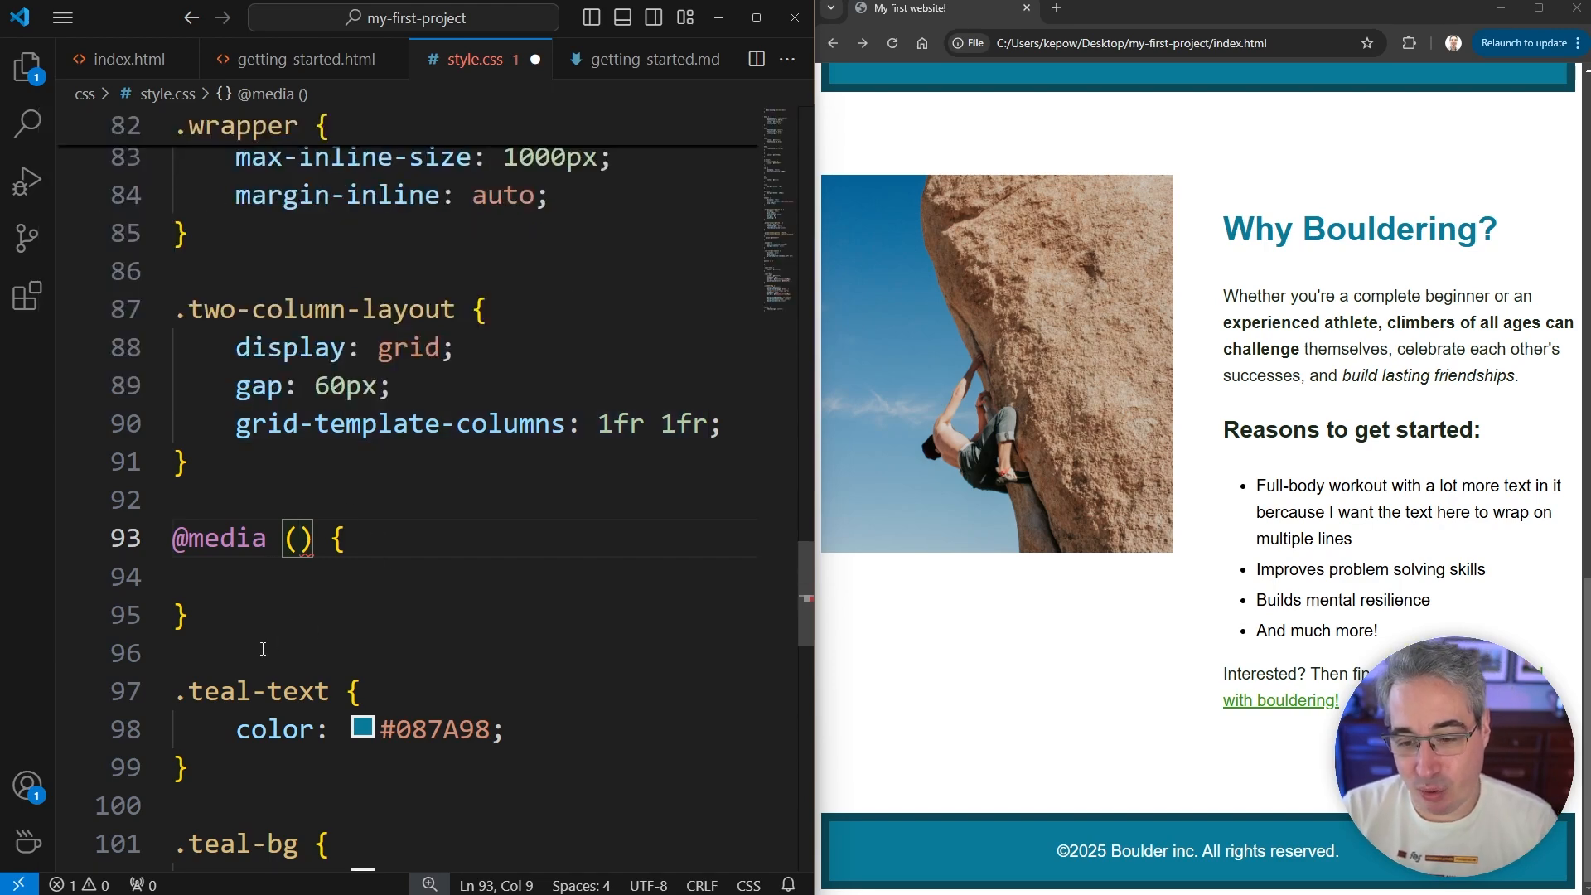
Step: Set the query to 'width > 600px' and nest the 1fr 1fr .two-column-layout rule inside, saved
{"action": "type", "text": "width"}
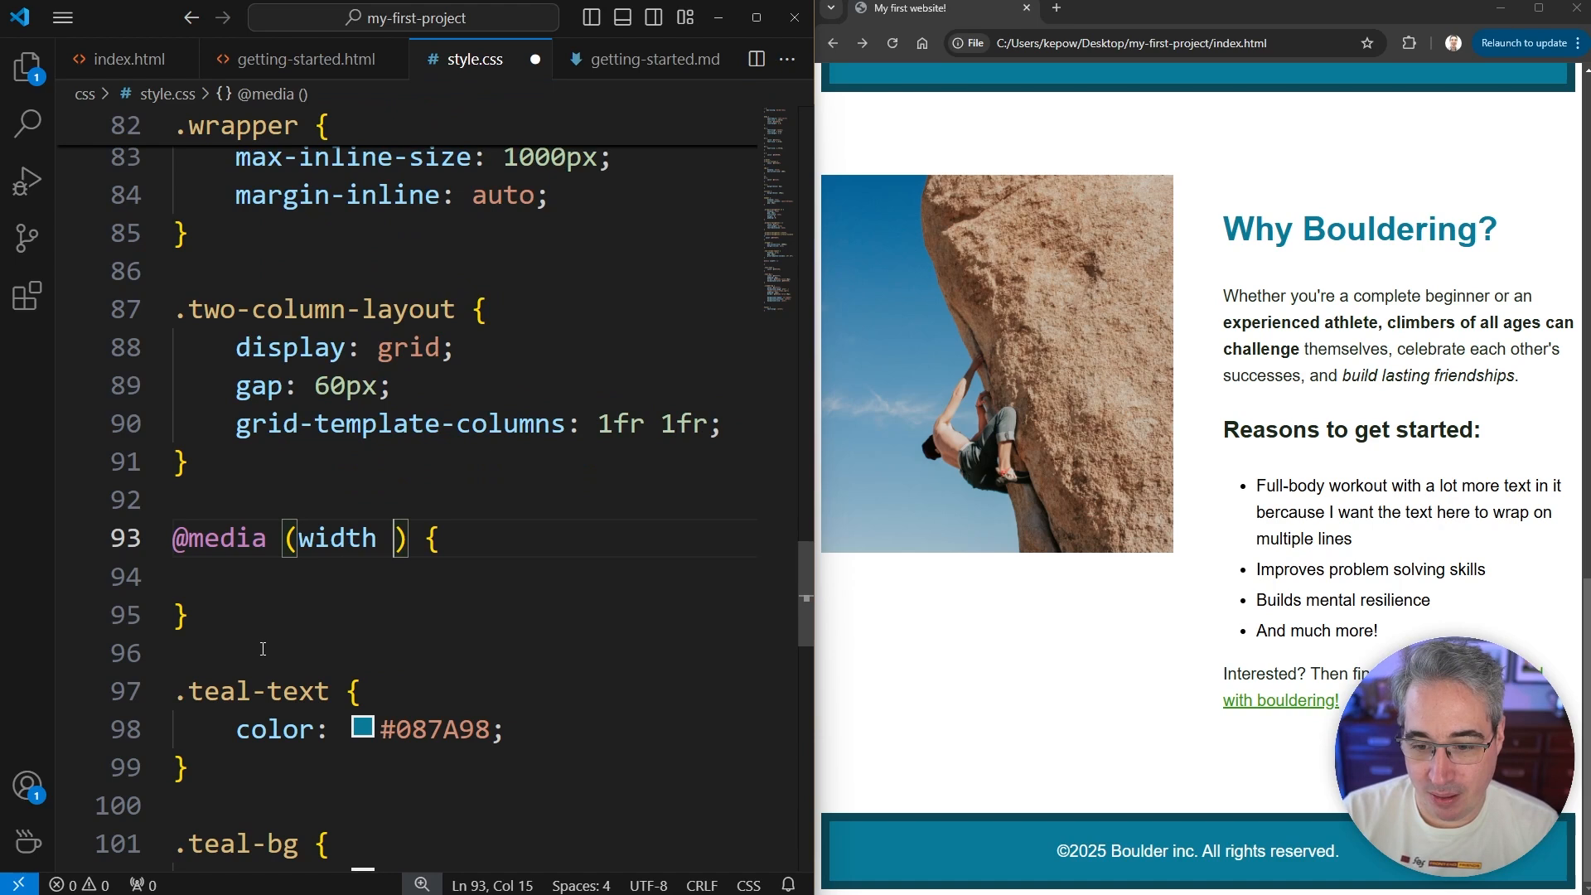
{"action": "type", "text": ">"}
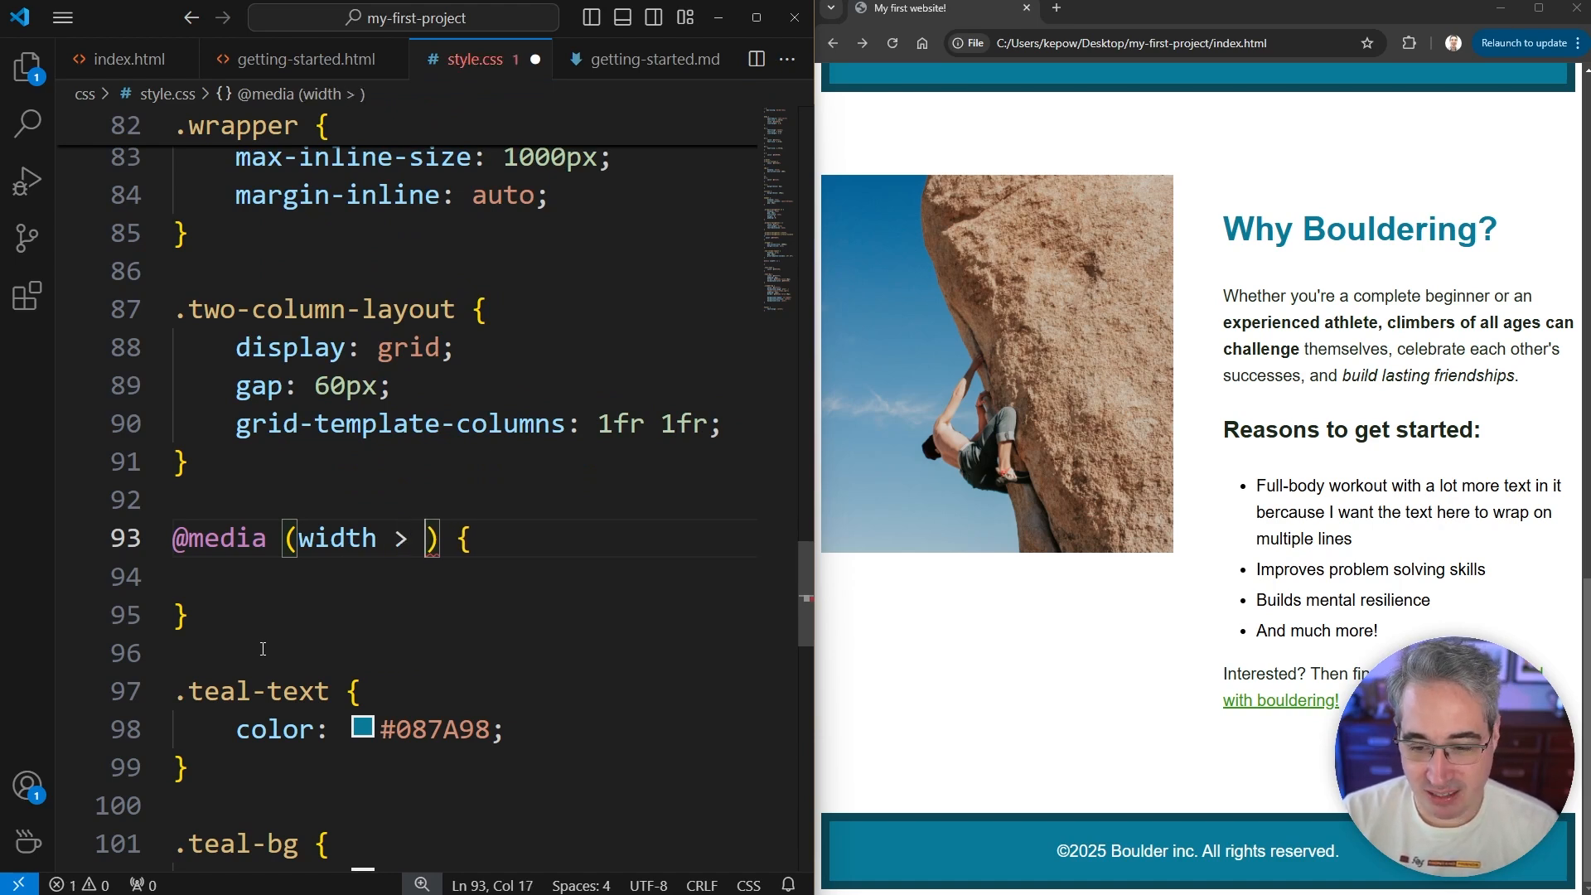
{"action": "type", "text": "600px"}
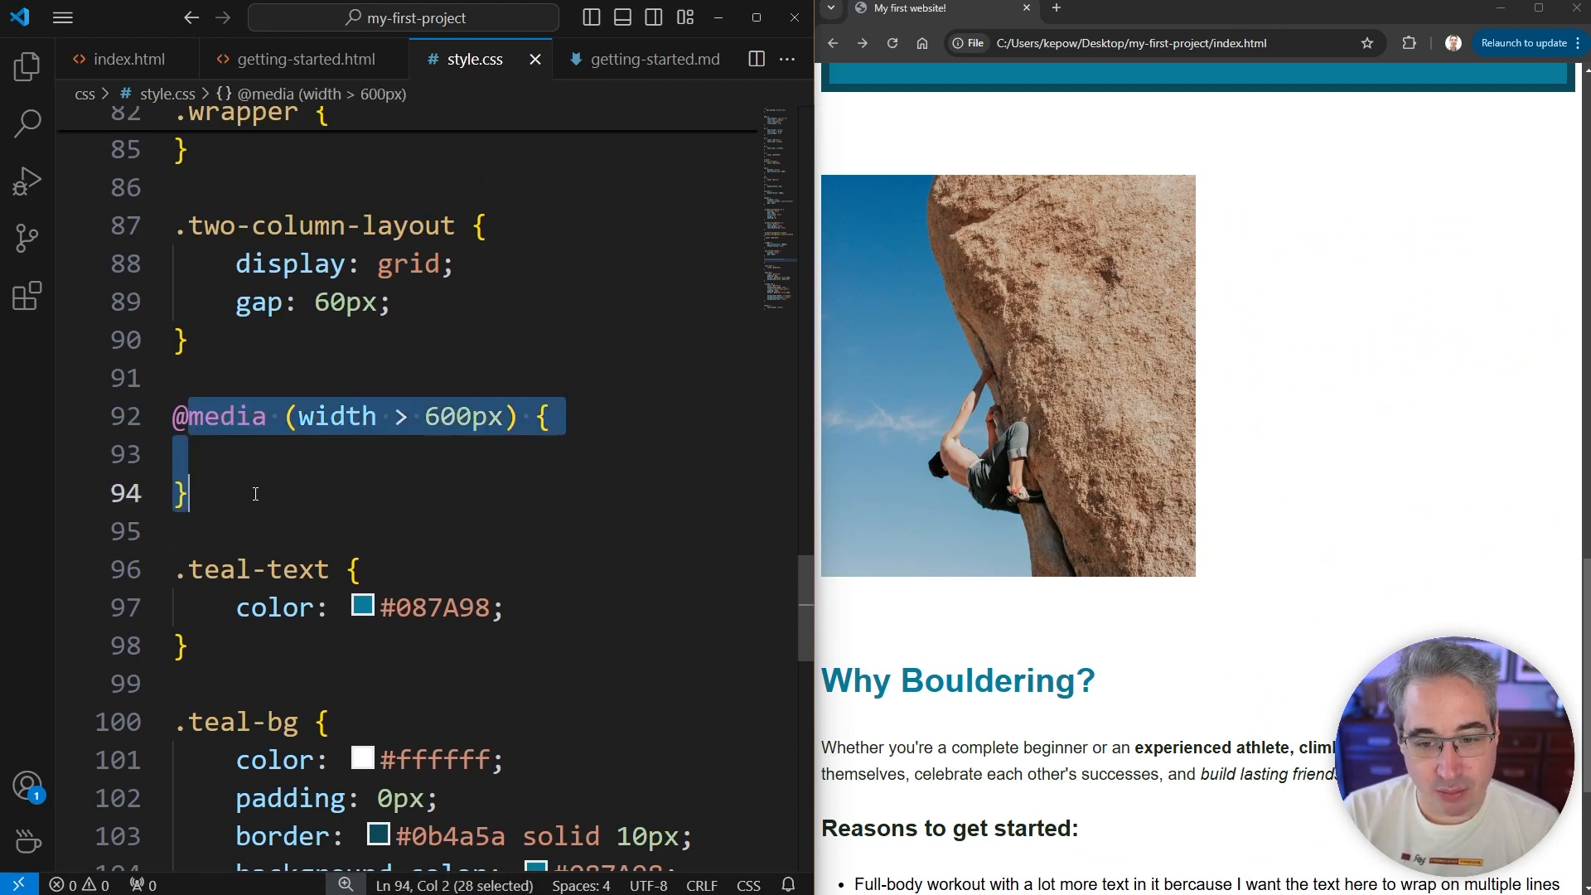
{"action": "type", "text": ".two-column-layout {"}
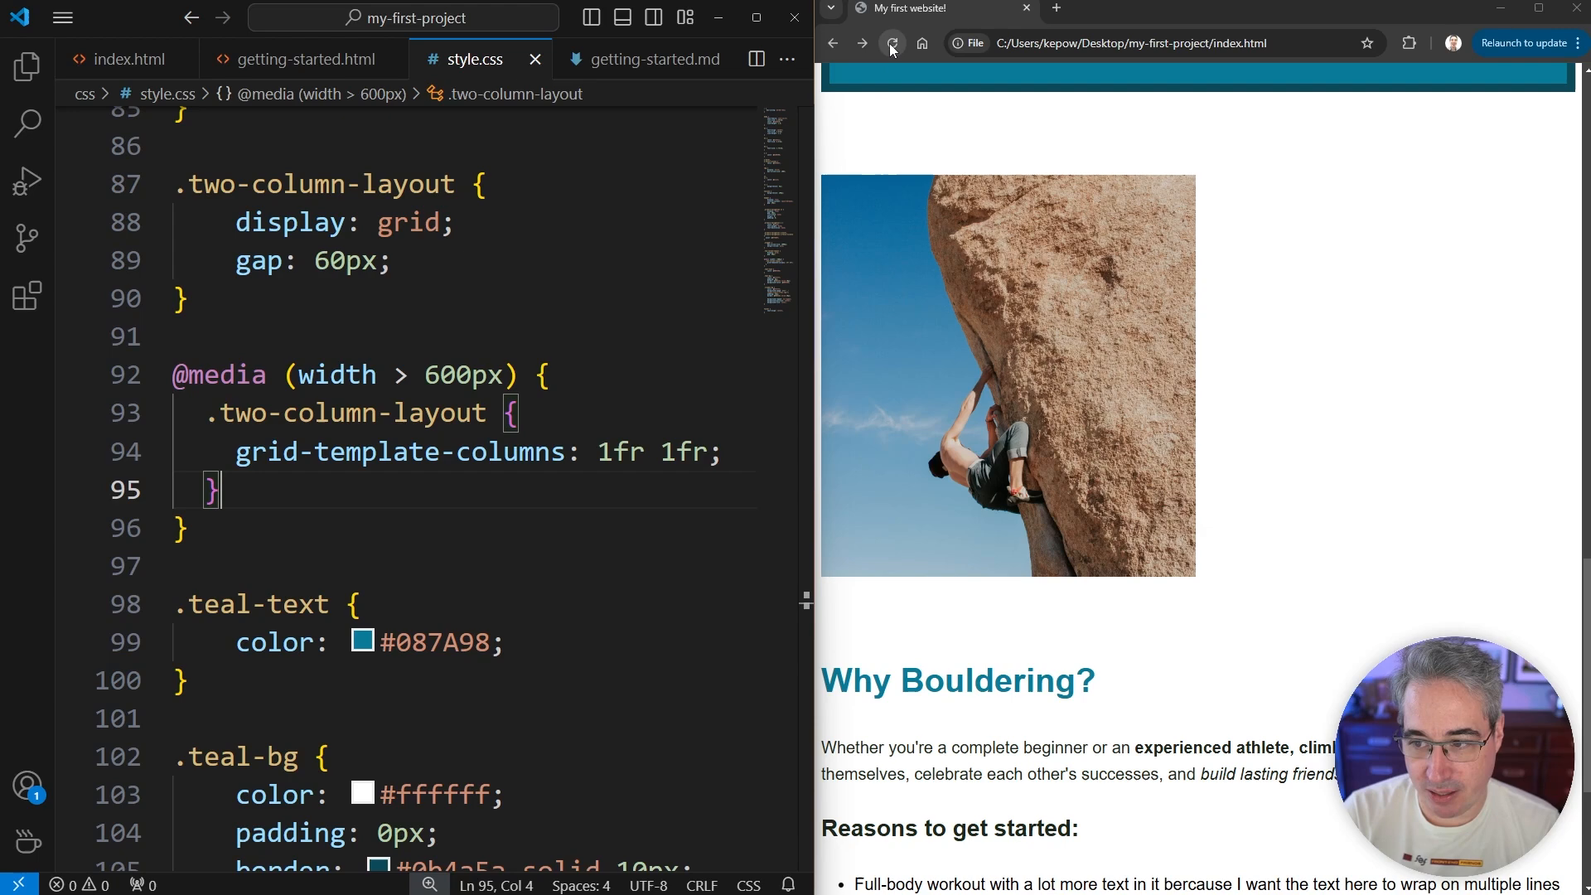
Step: Reload the page and resize the window to check stacked versus side-by-side layout
{"action": "left_click", "coordinate": [892, 42]}
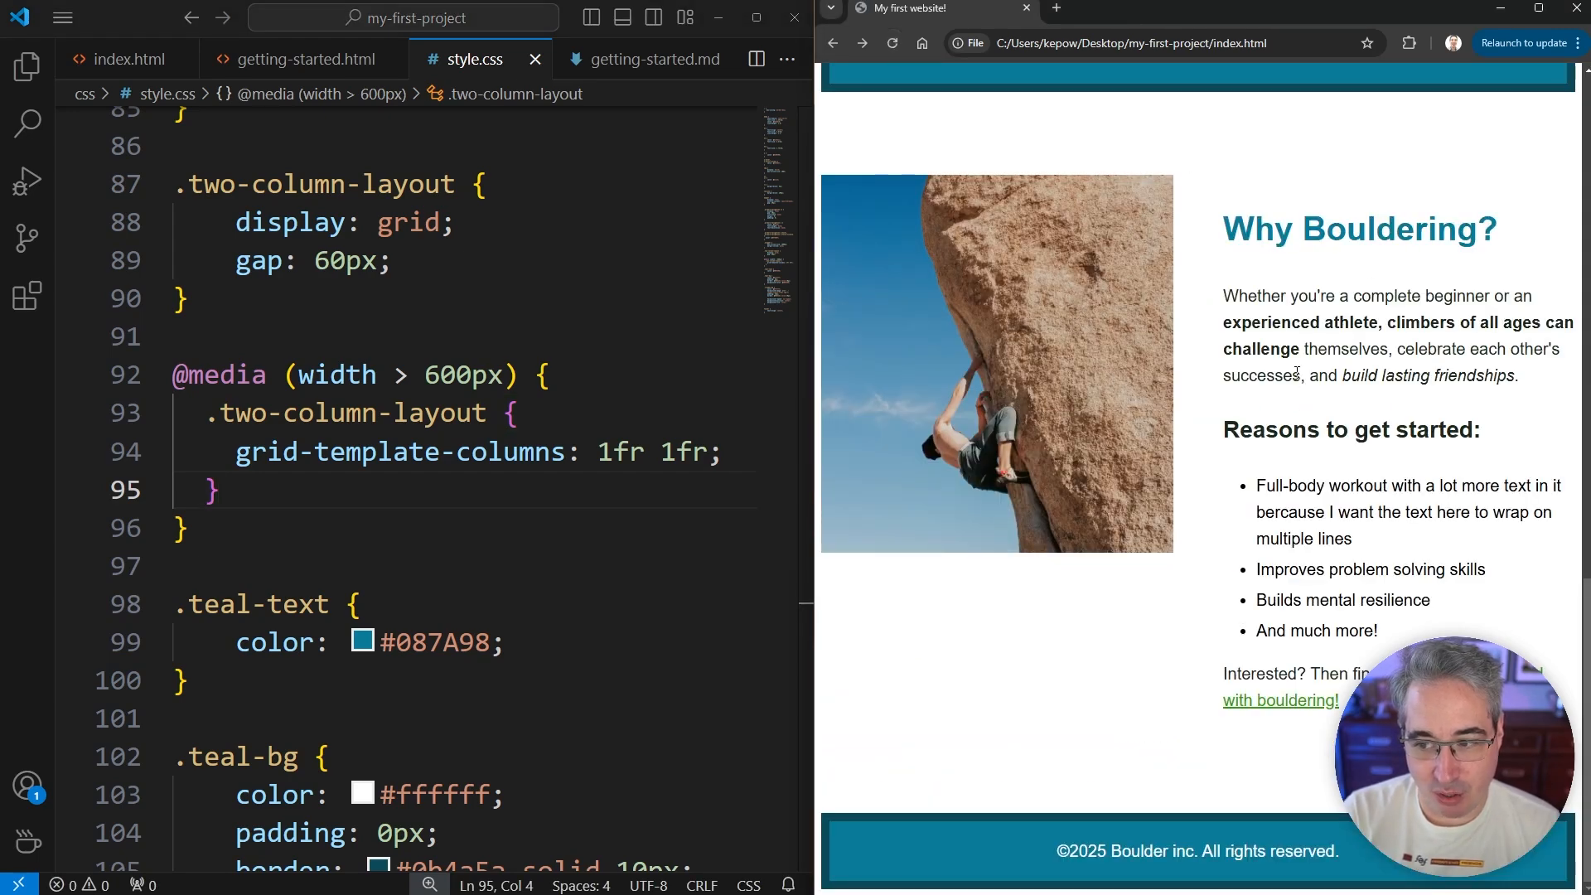
{"action": "left_click_drag", "start_coordinate": [812, 416], "coordinate": [985, 416]}
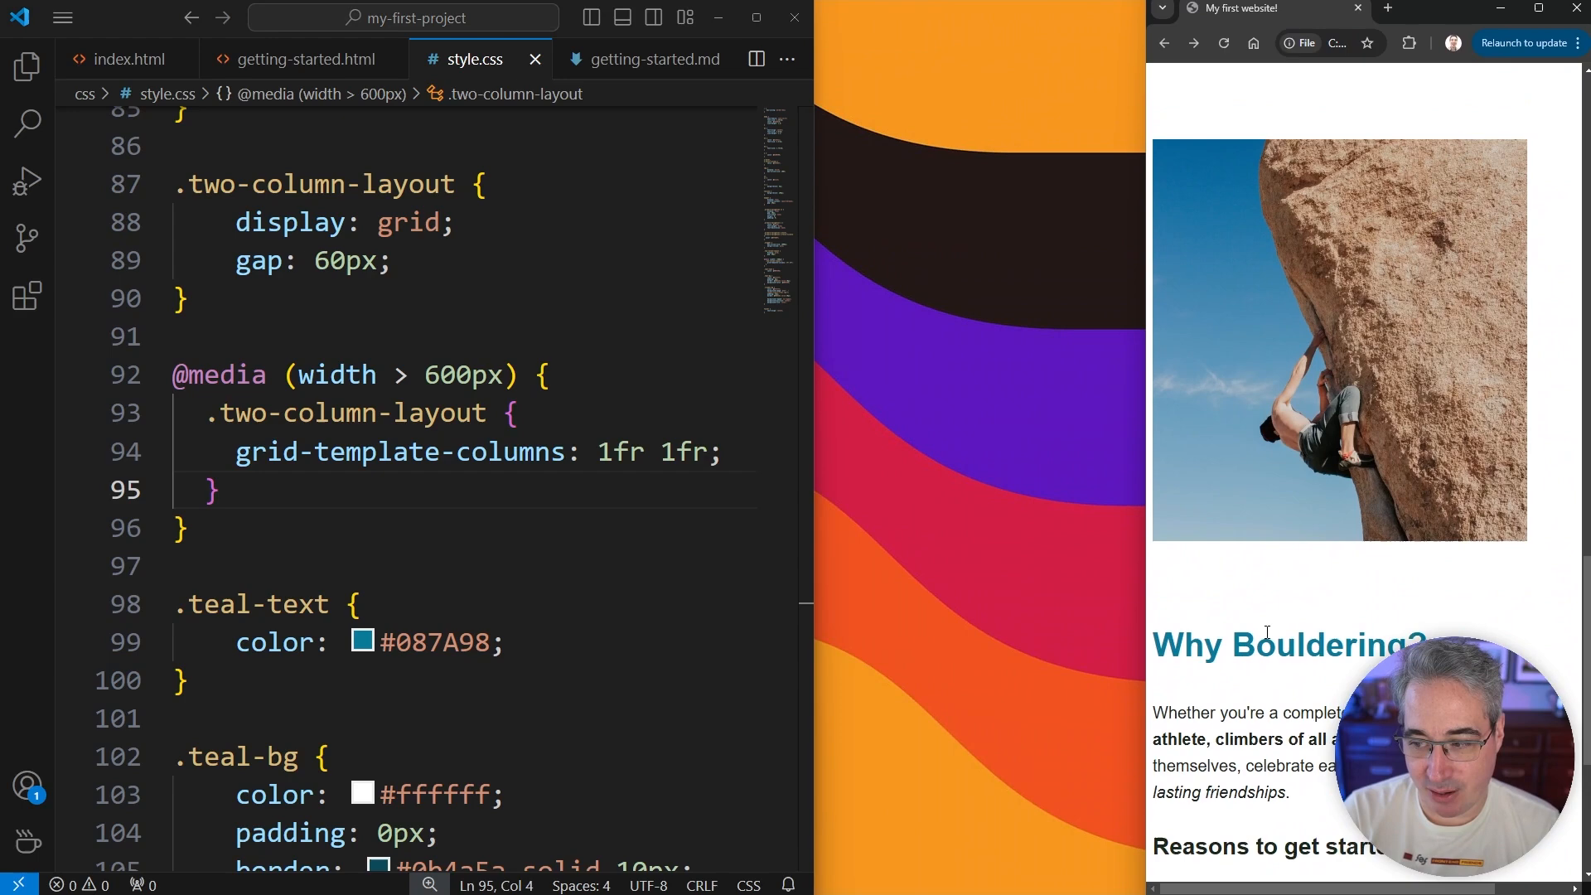
{"action": "scroll", "scroll_direction": "down", "scroll_amount": 3}
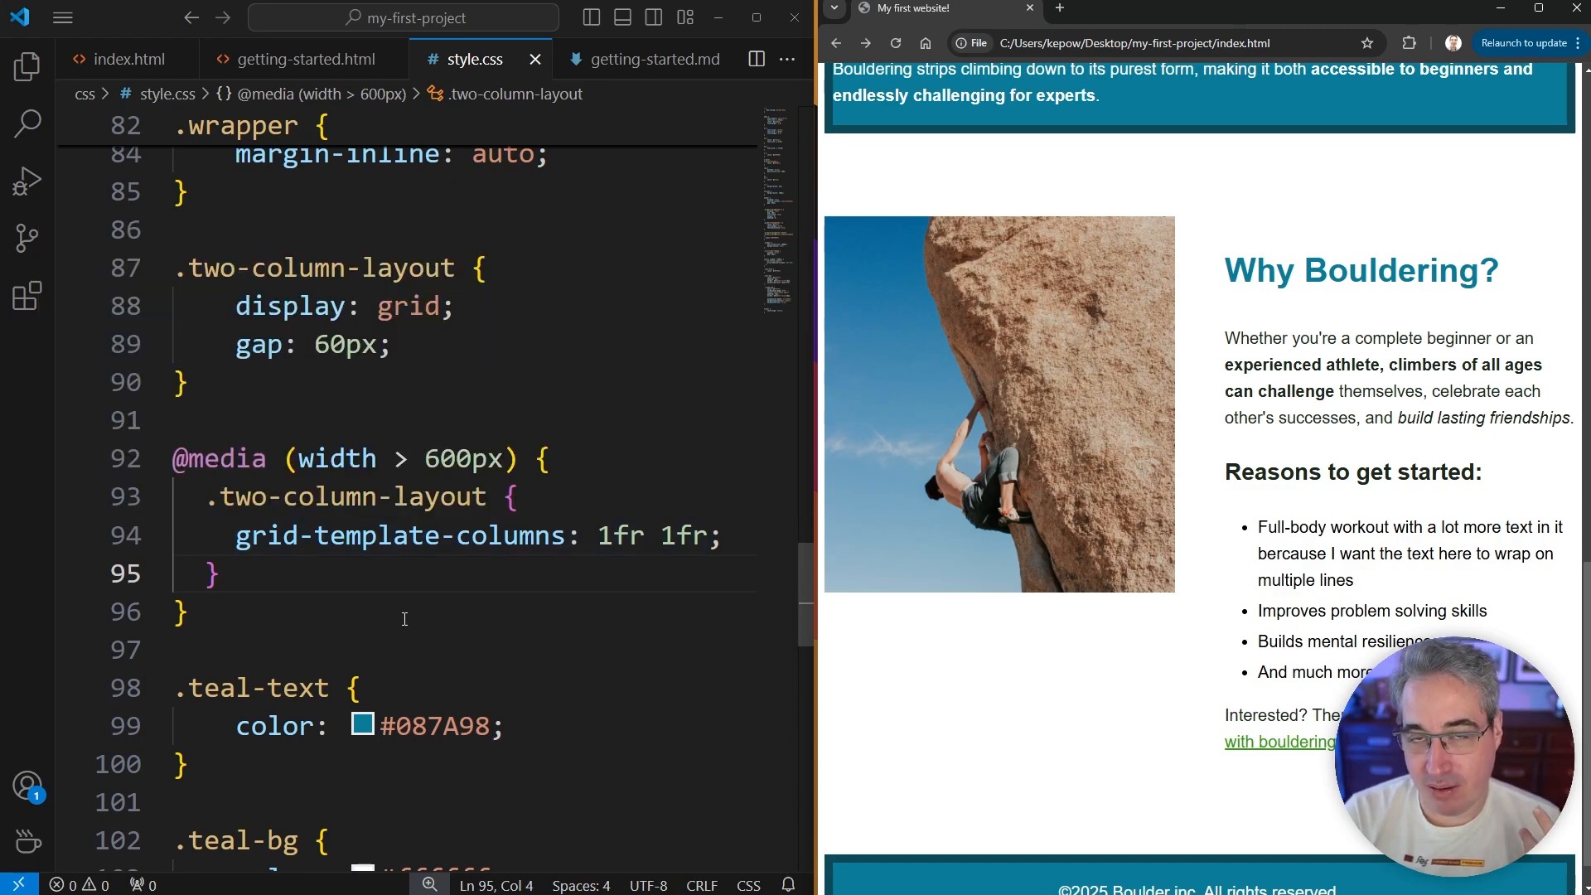
{"action": "mouse_move", "coordinate": [368, 315]}
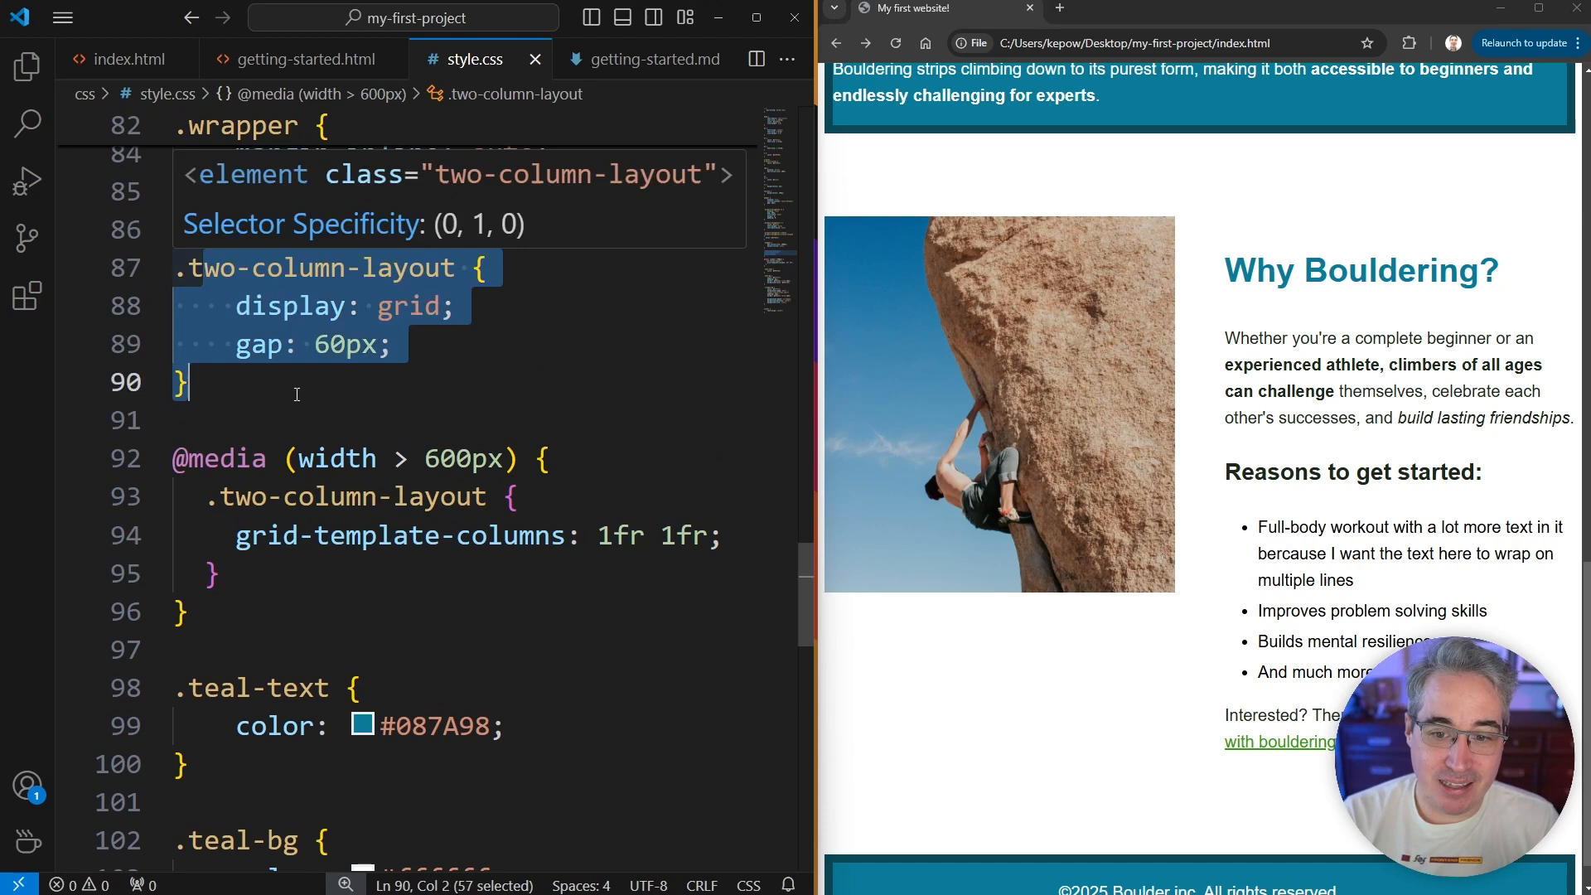
Step: Select the media query and move it inside .two-column-layout after 'gap: 60px;'
{"action": "left_click", "coordinate": [304, 267]}
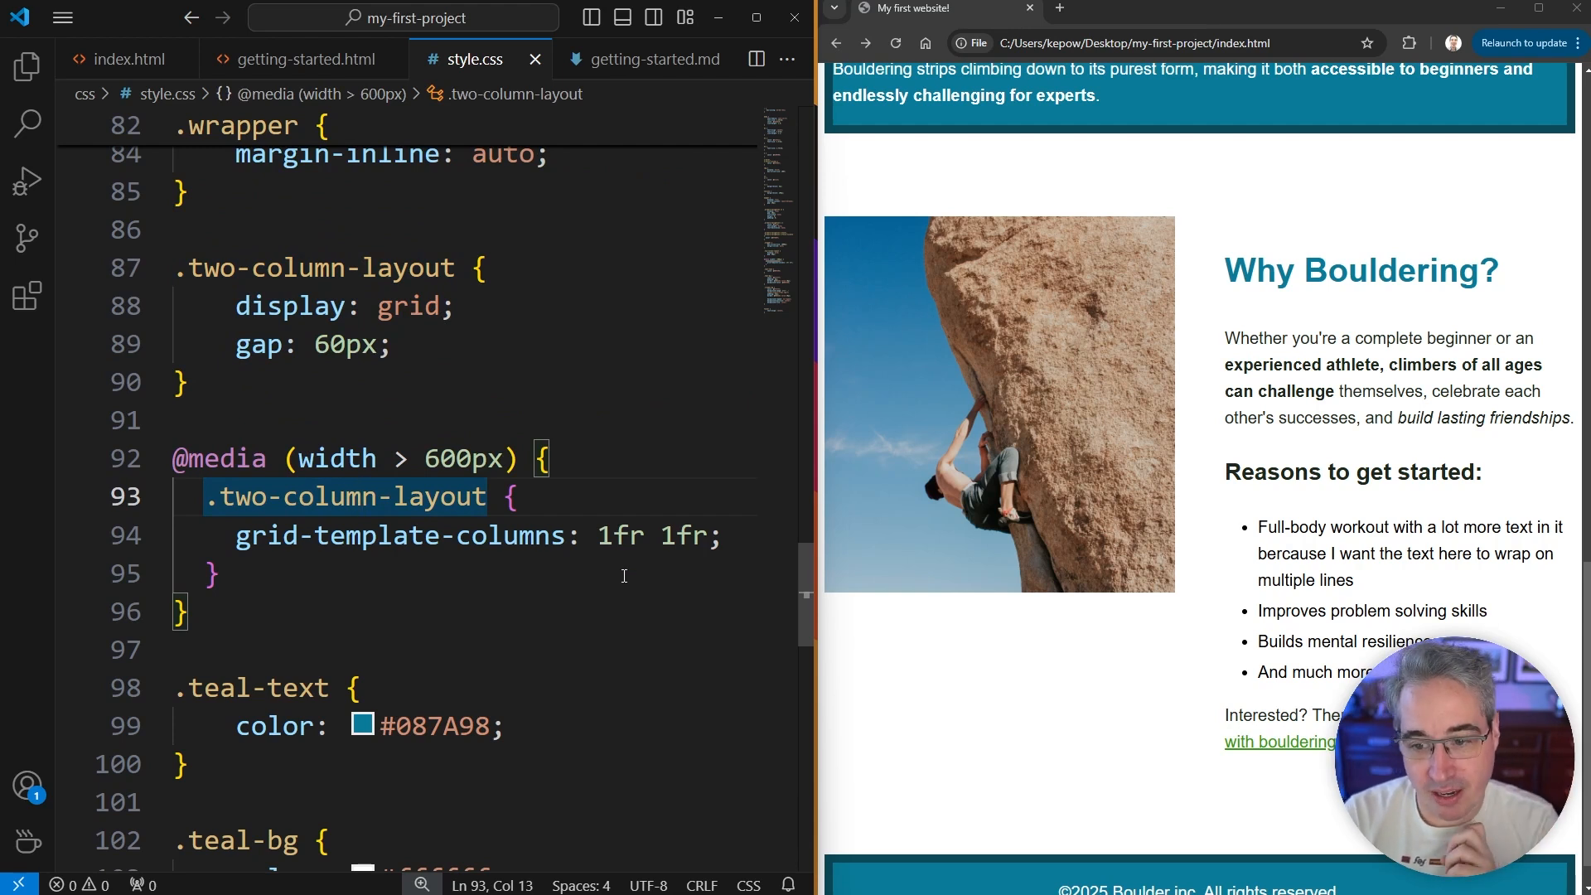
{"action": "left_click", "coordinate": [485, 497]}
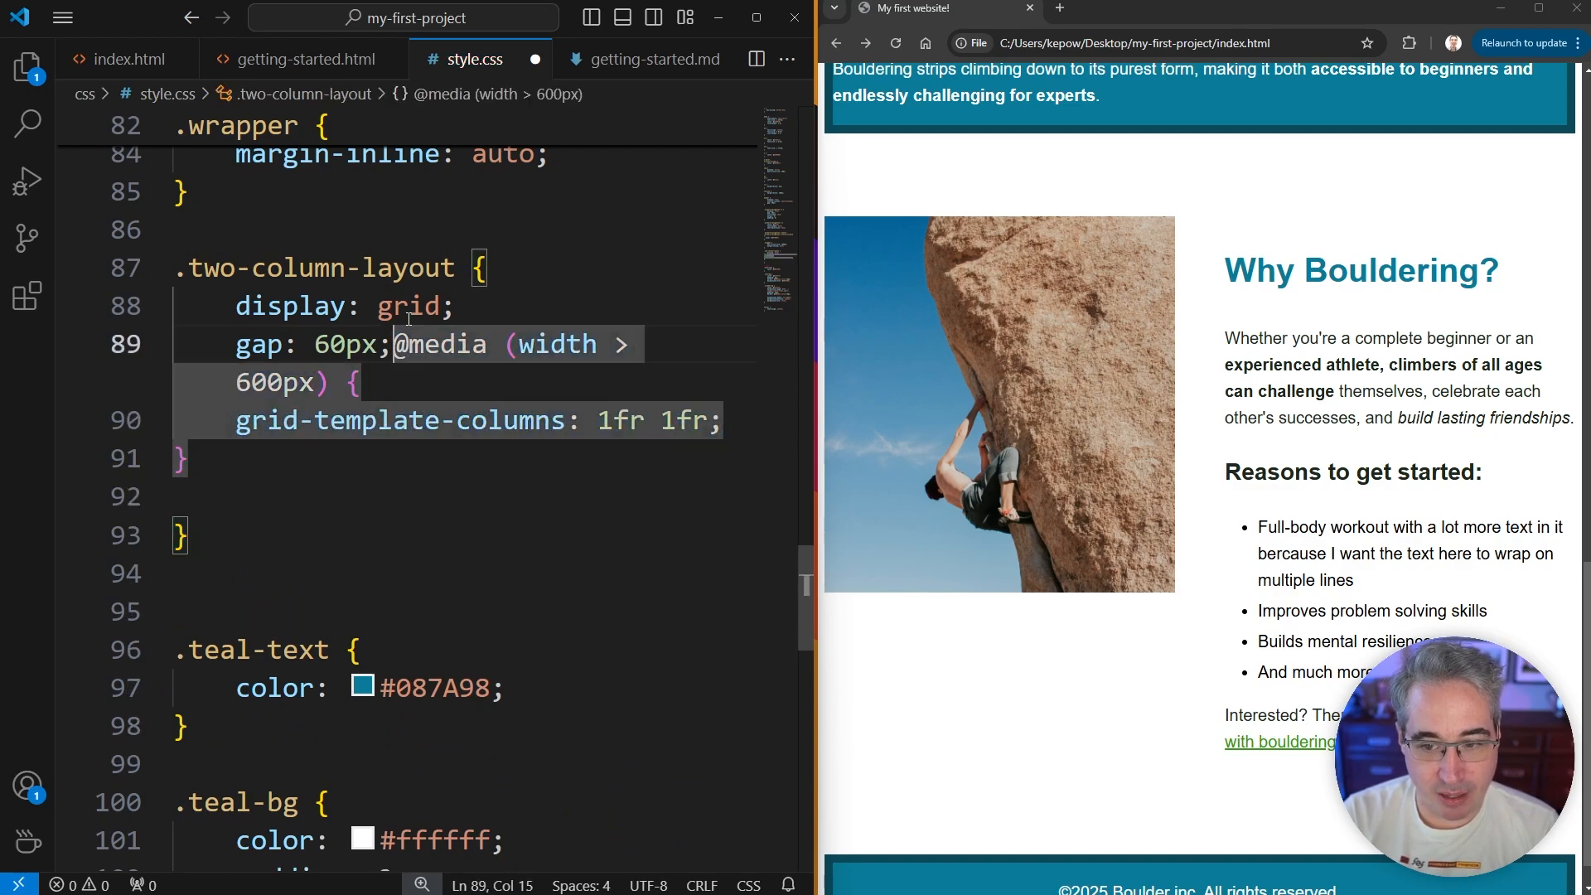
Step: Put the nested width > 600px query on its own line and fix its indentation and braces
{"action": "key", "text": "Enter"}
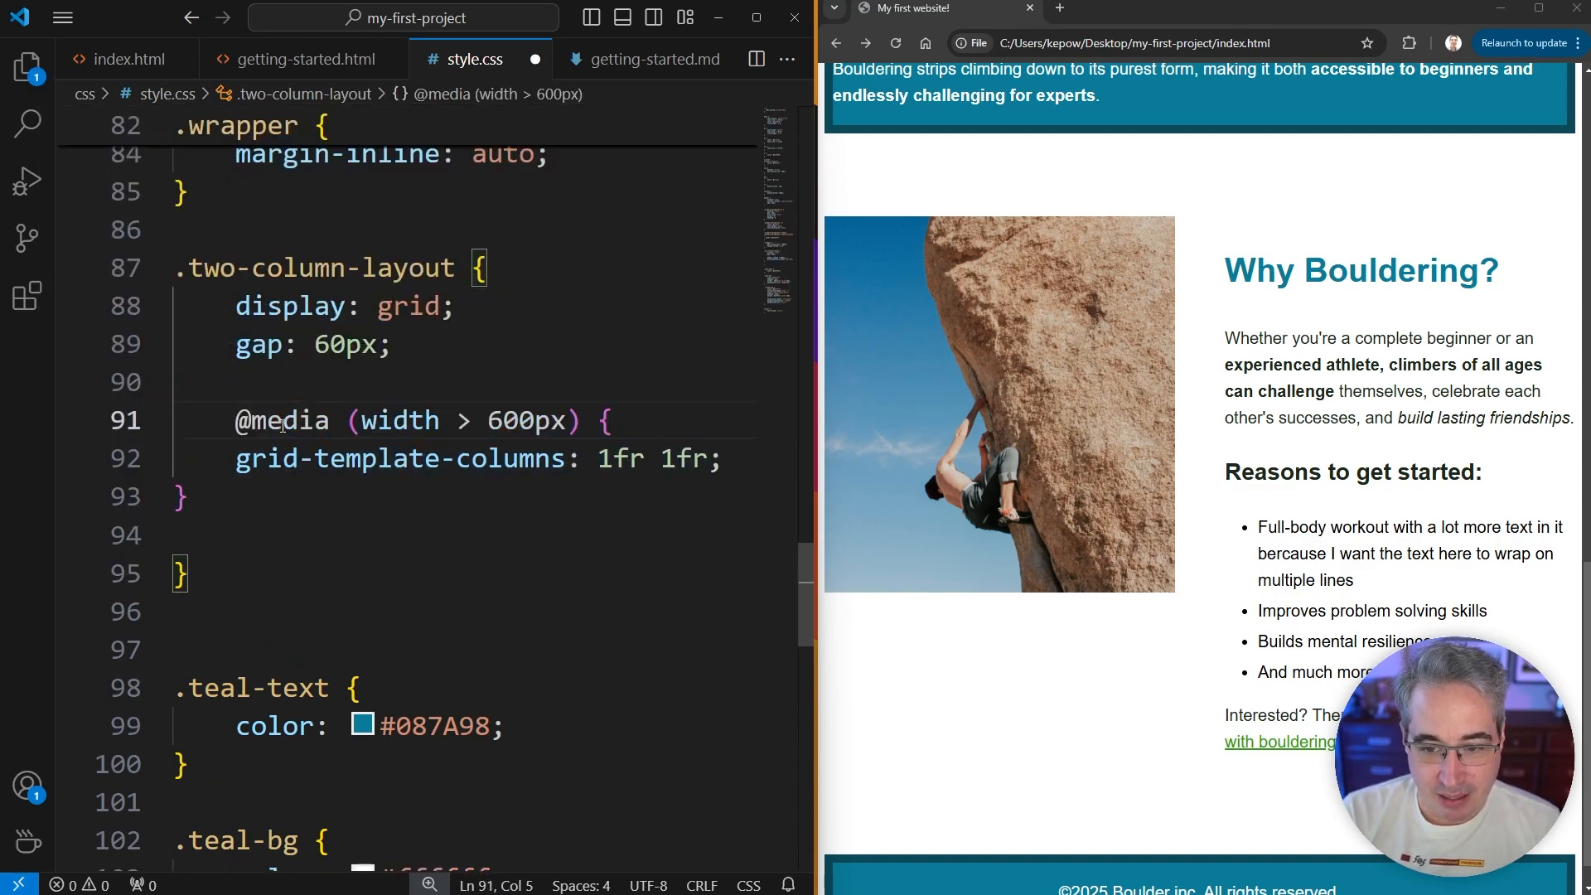
{"action": "left_click_drag", "start_coordinate": [236, 458], "coordinate": [247, 537]}
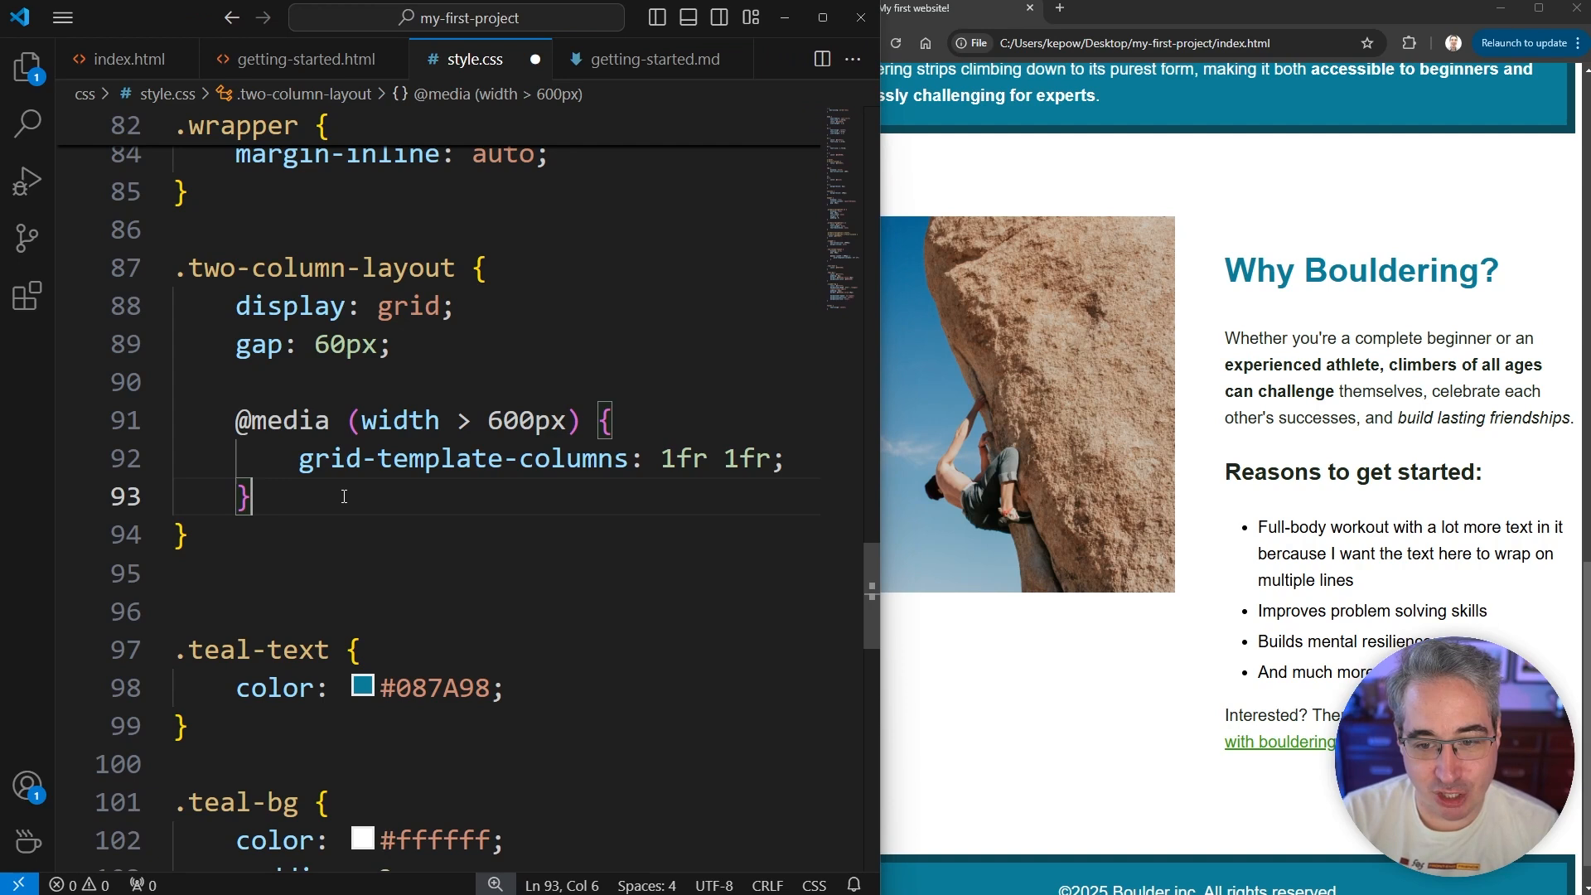
{"action": "mouse_move", "coordinate": [354, 589]}
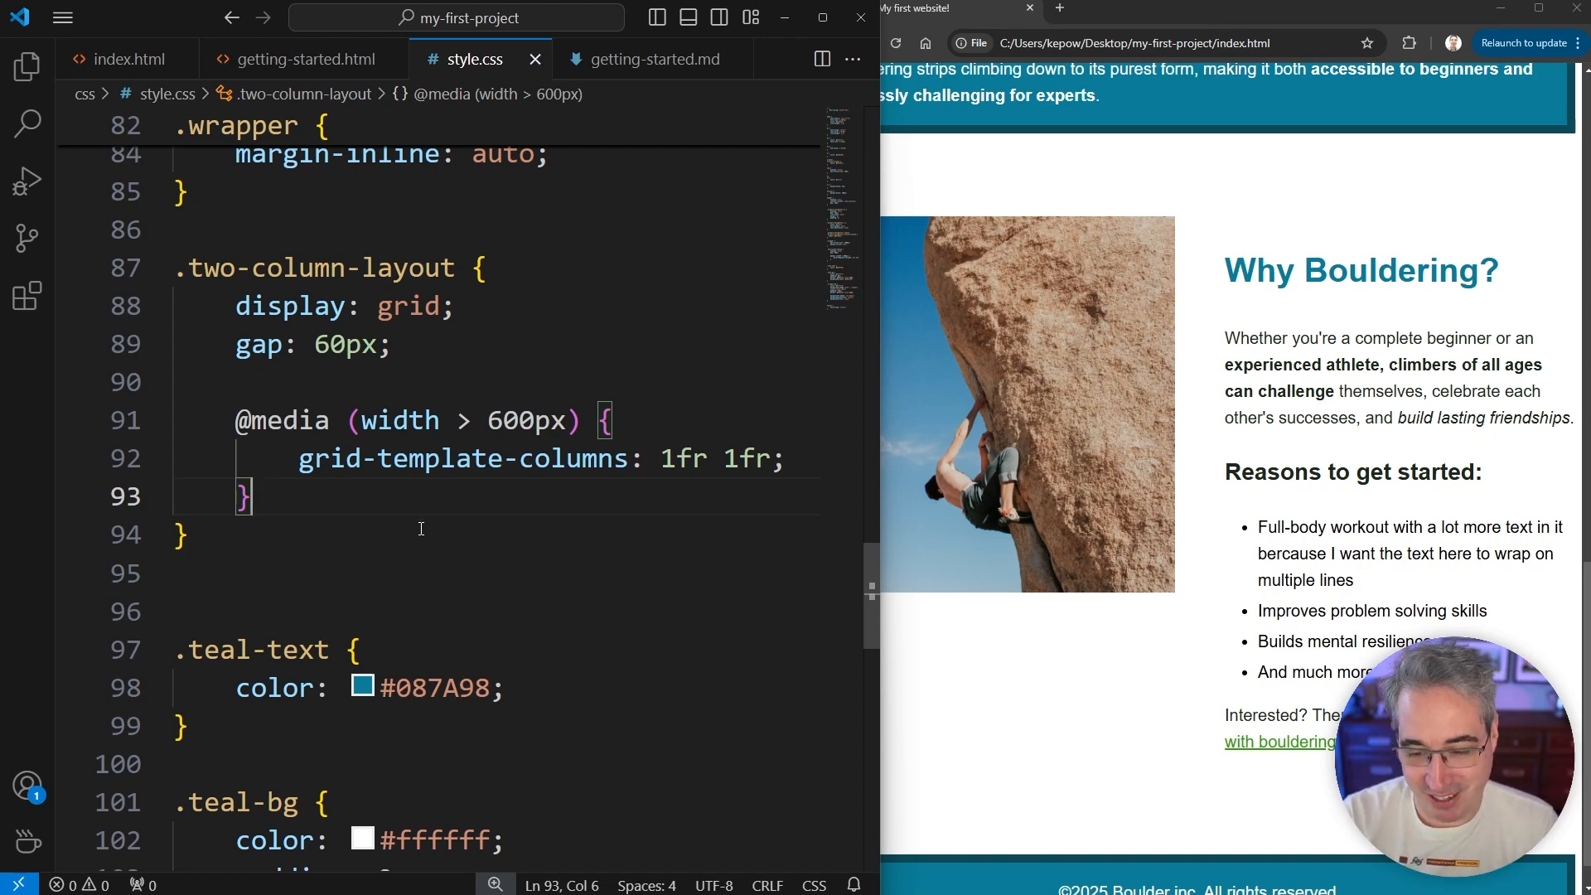
{"action": "mouse_move", "coordinate": [277, 331]}
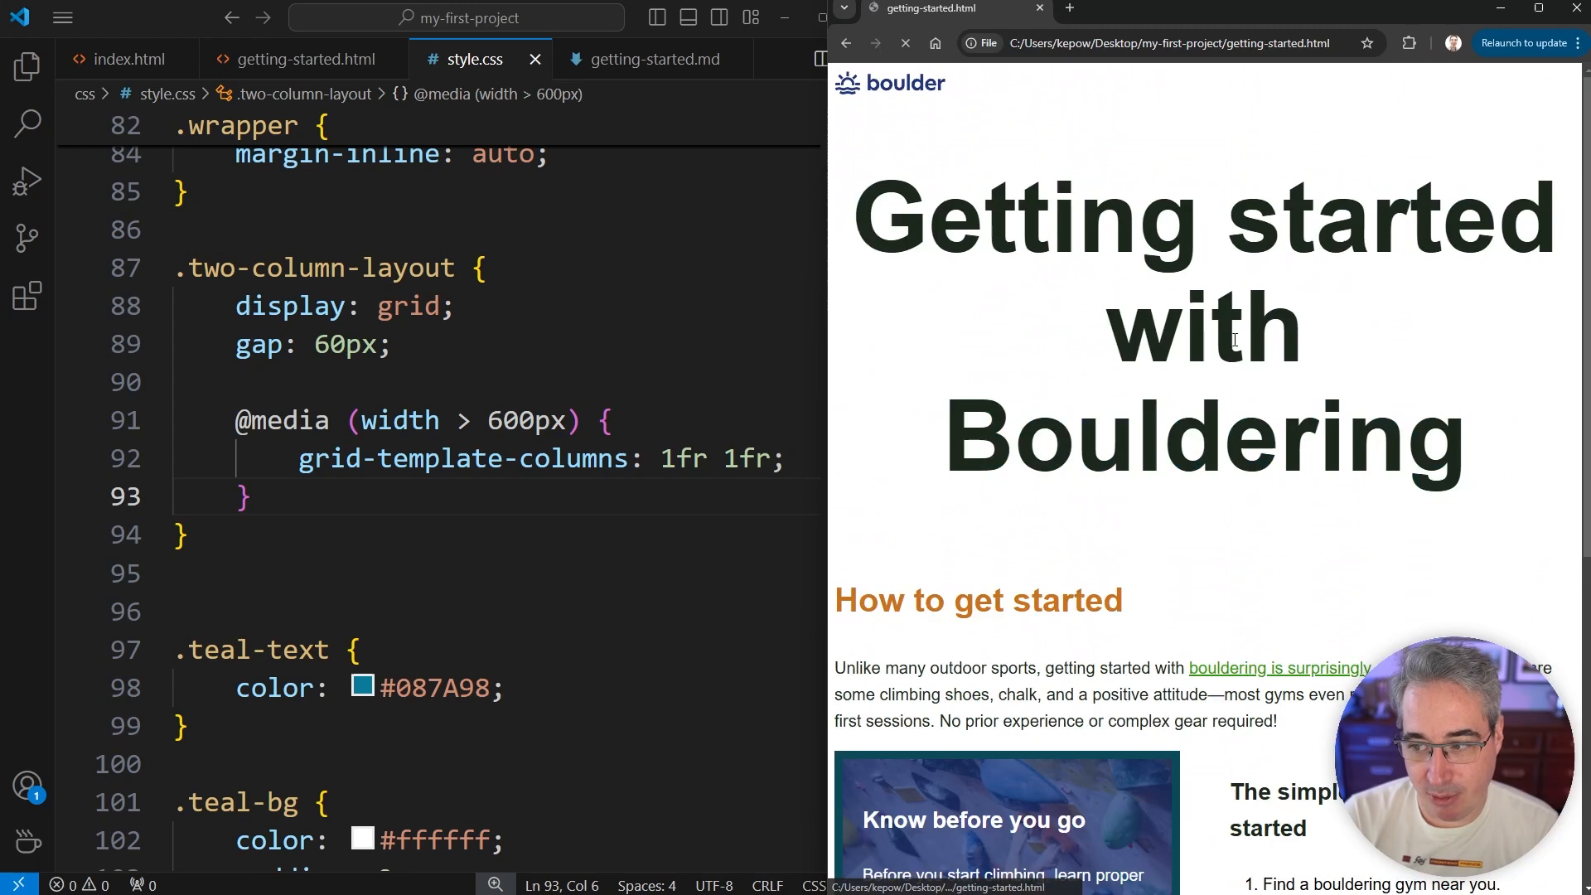
Step: Scroll the 'Getting started with Bouldering' page in Chrome
{"action": "scroll", "scroll_direction": "down", "scroll_amount": 3}
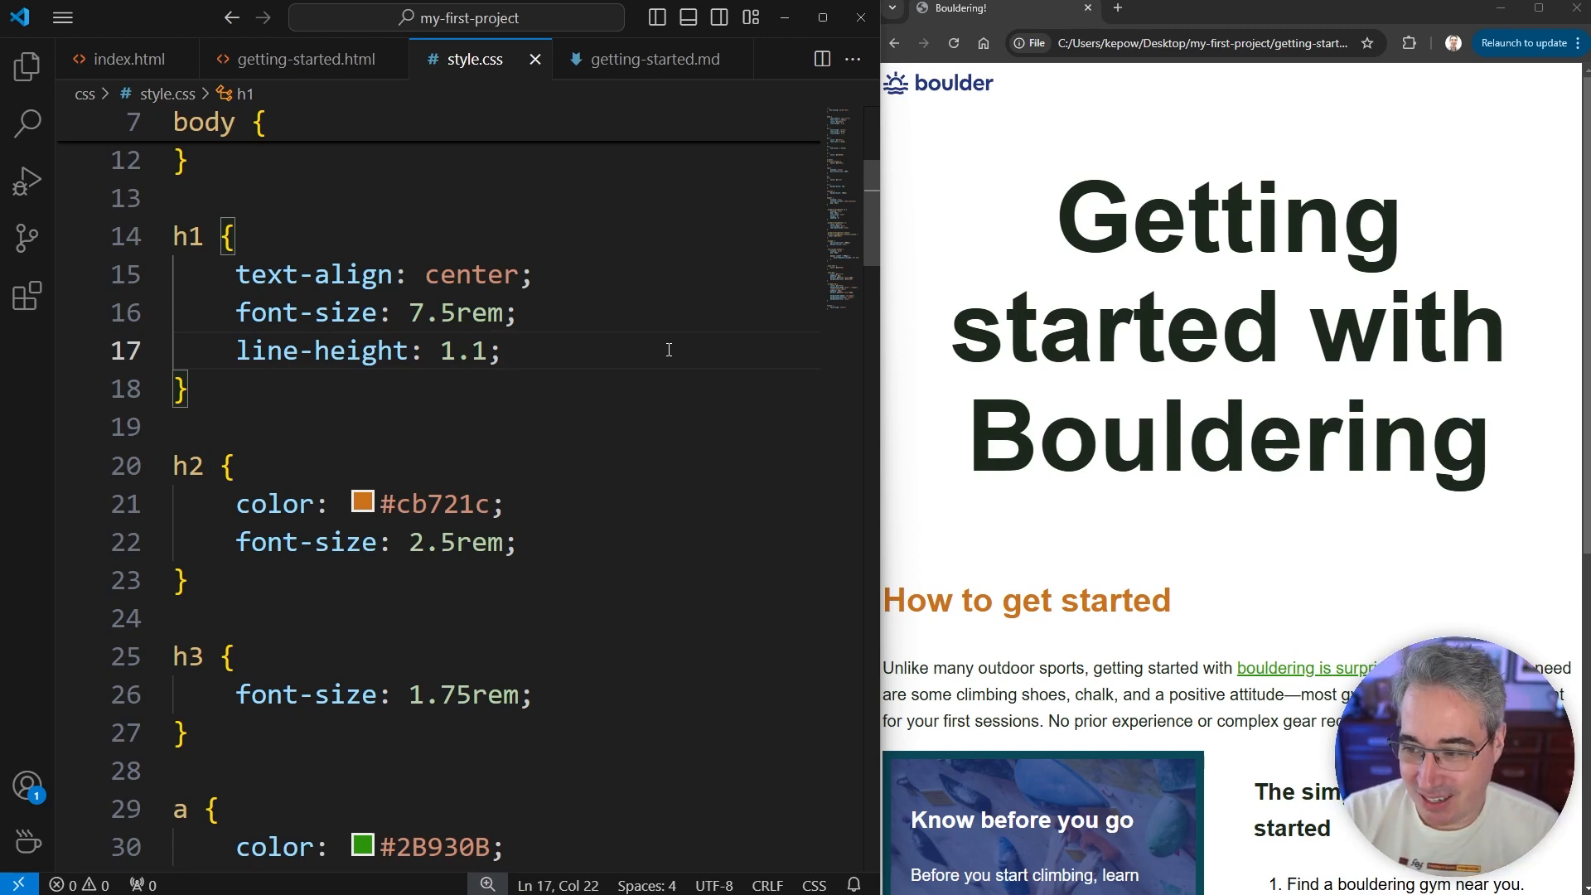
{"action": "key", "text": "Enter"}
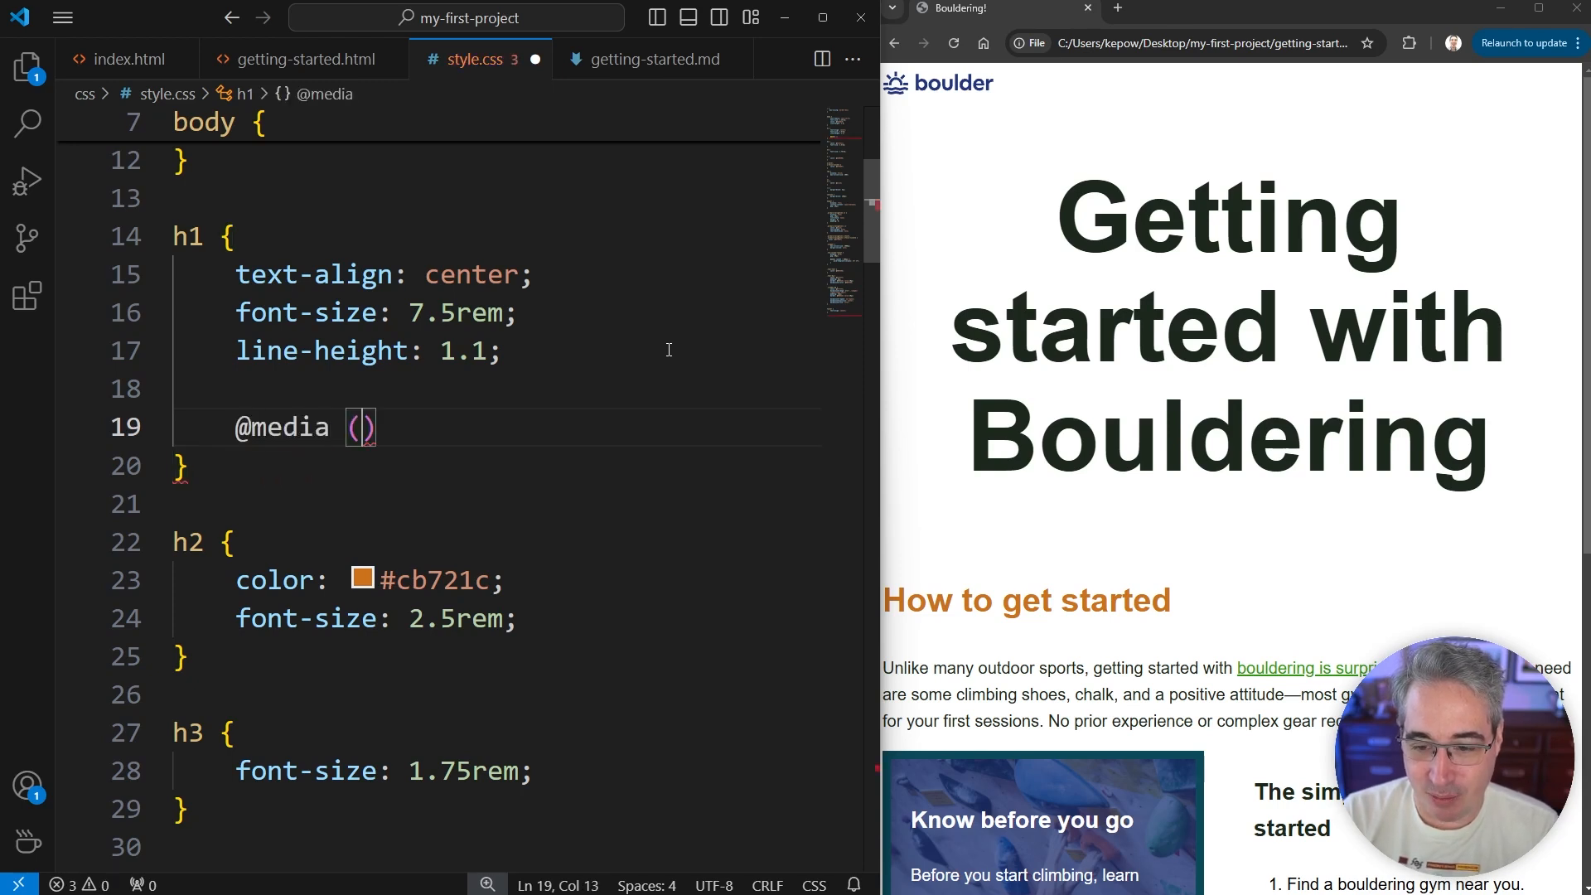
{"action": "type", "text": "width >"}
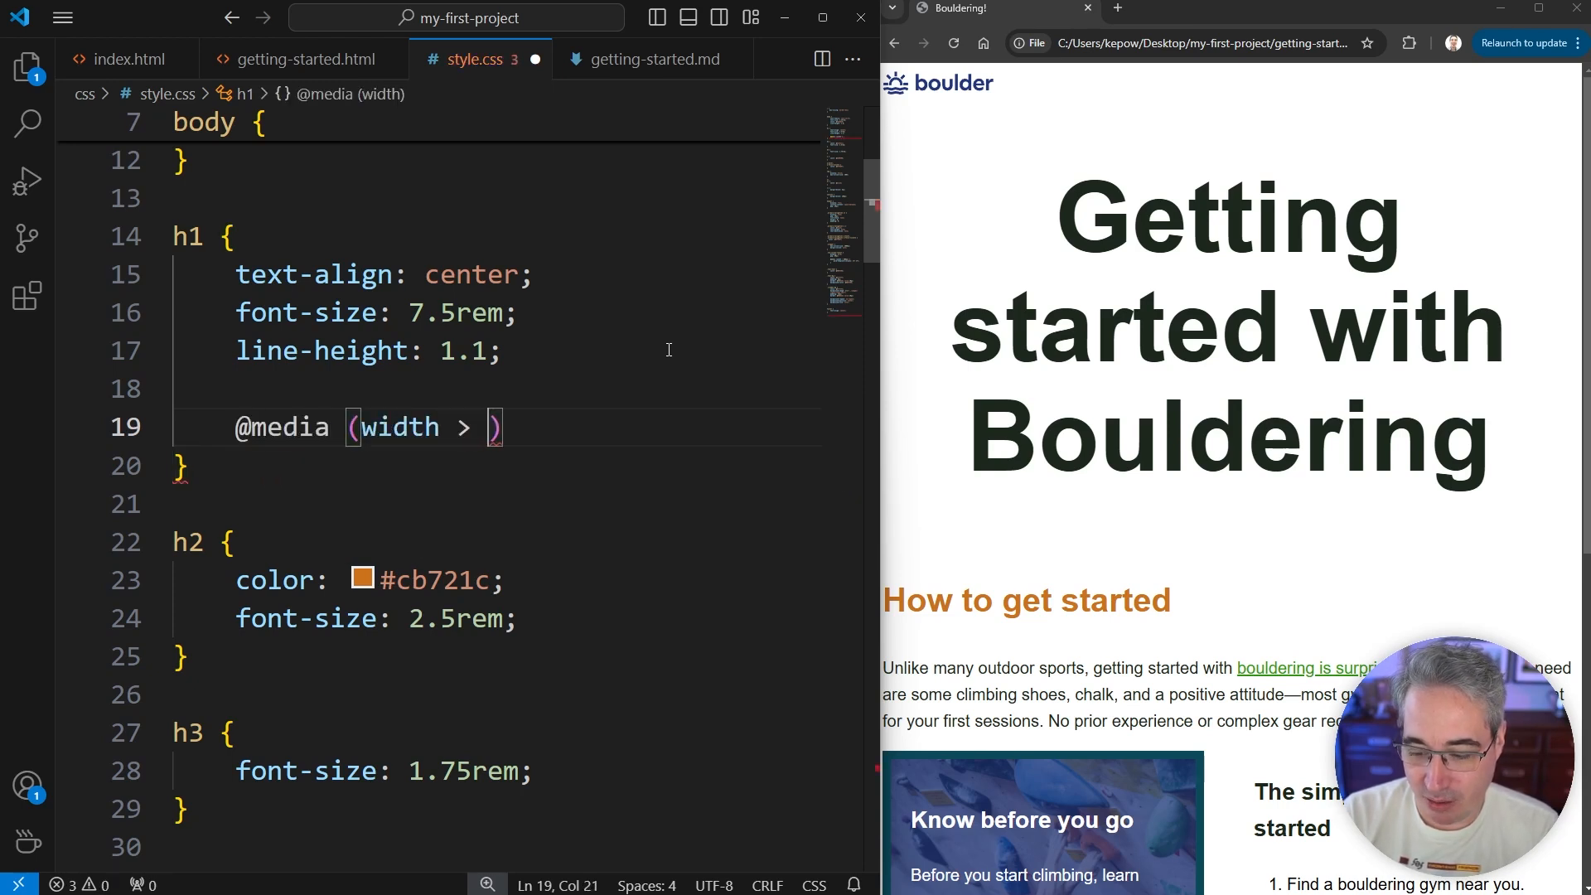
{"action": "type", "text": "600px"}
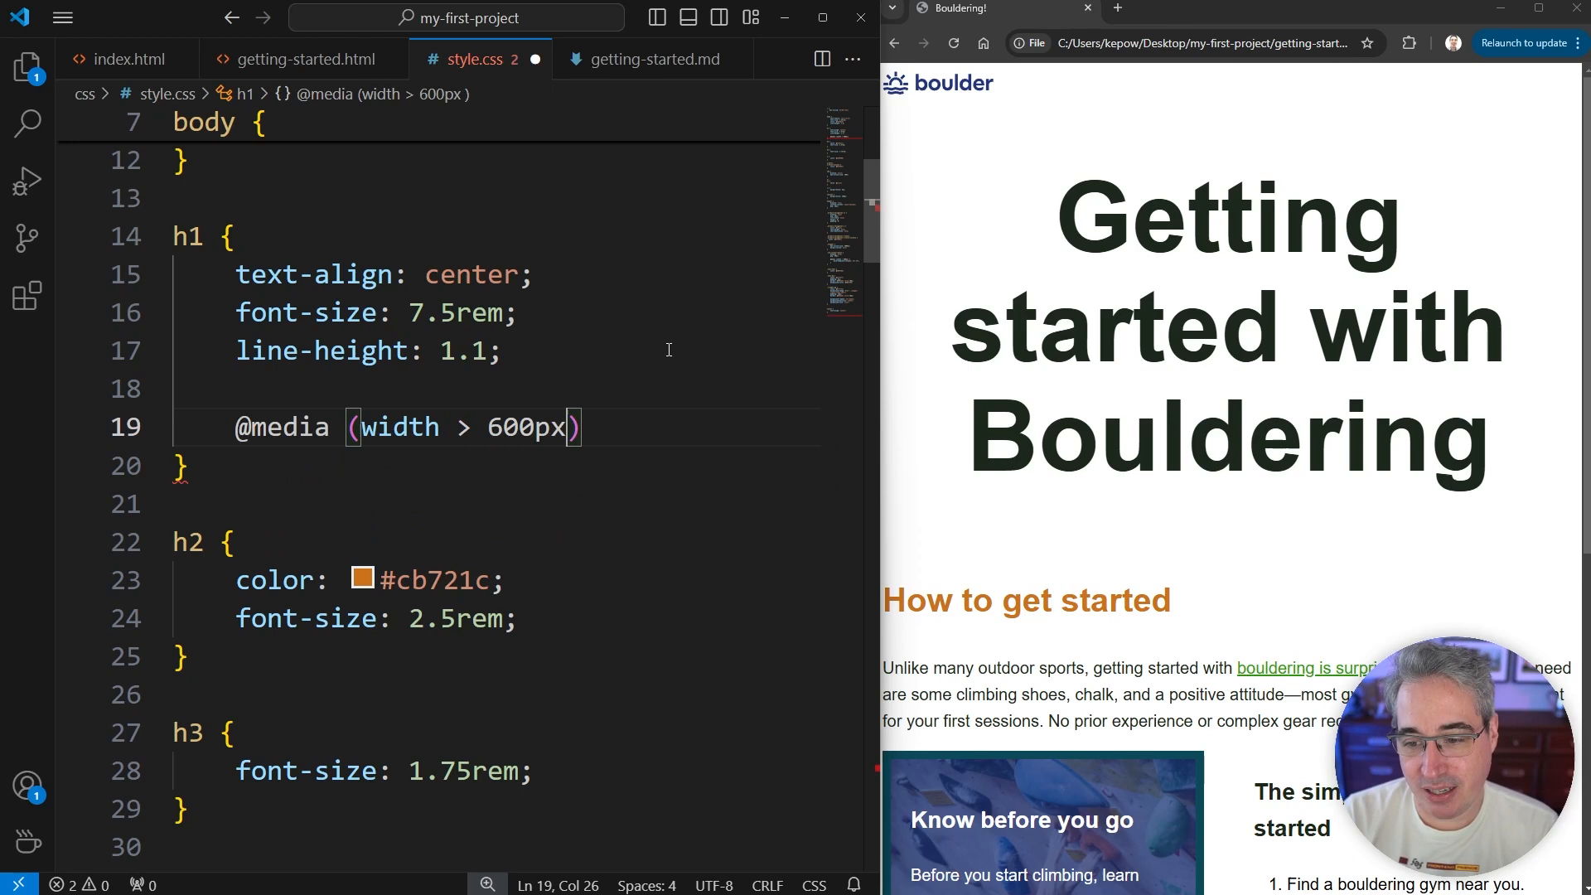
{"action": "type", "text": "{}"}
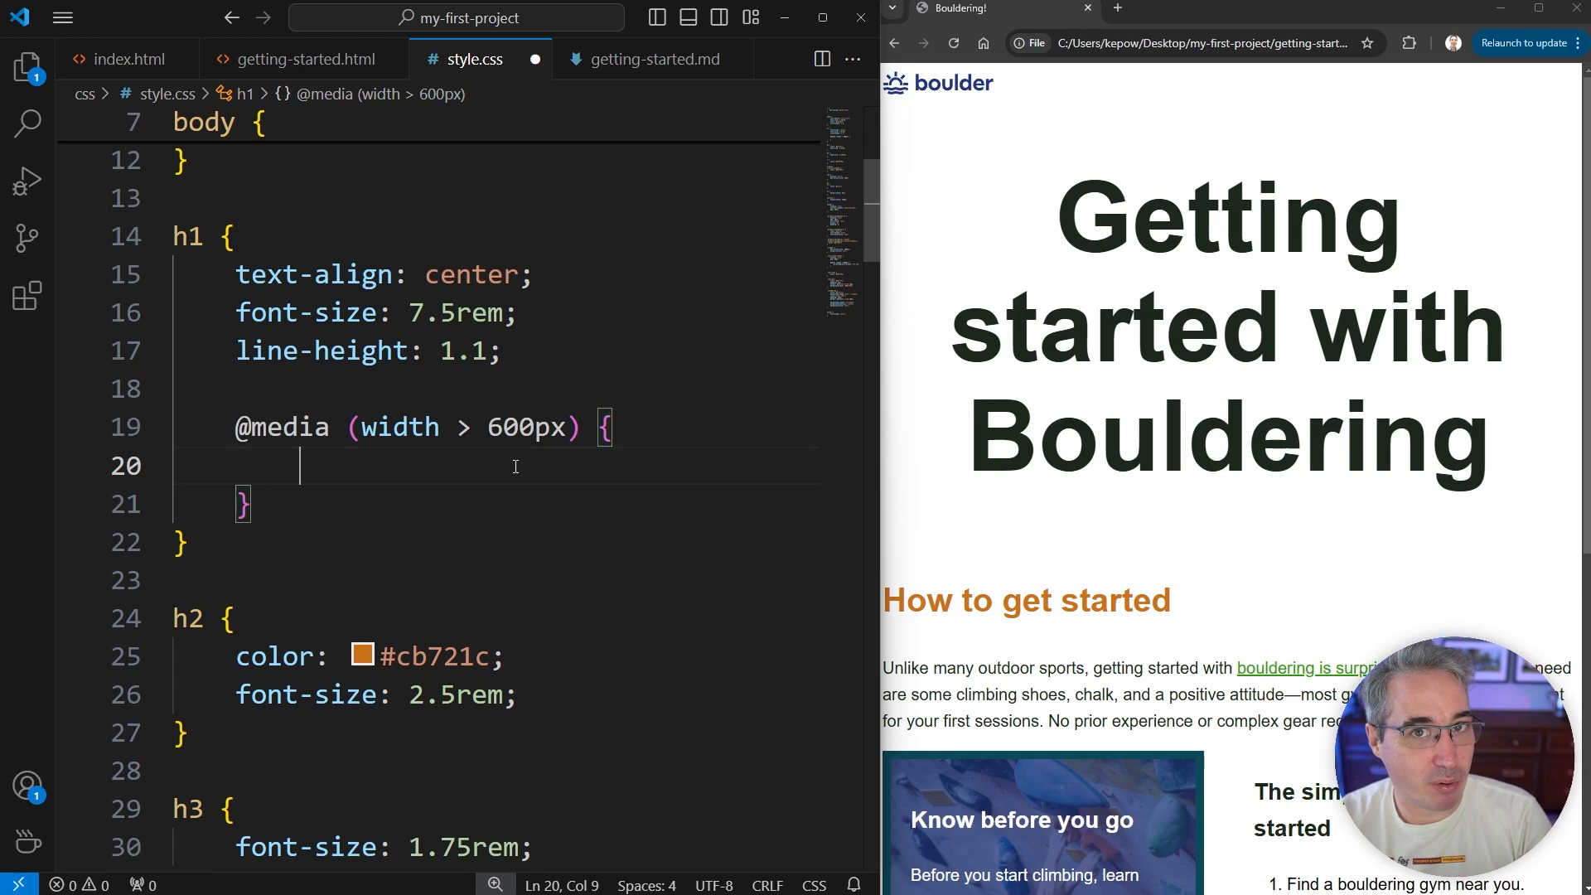
Step: Move 'font-size: 7.5rem' into the h1 media query and set the base size to 4.5rem
{"action": "left_click", "coordinate": [487, 428]}
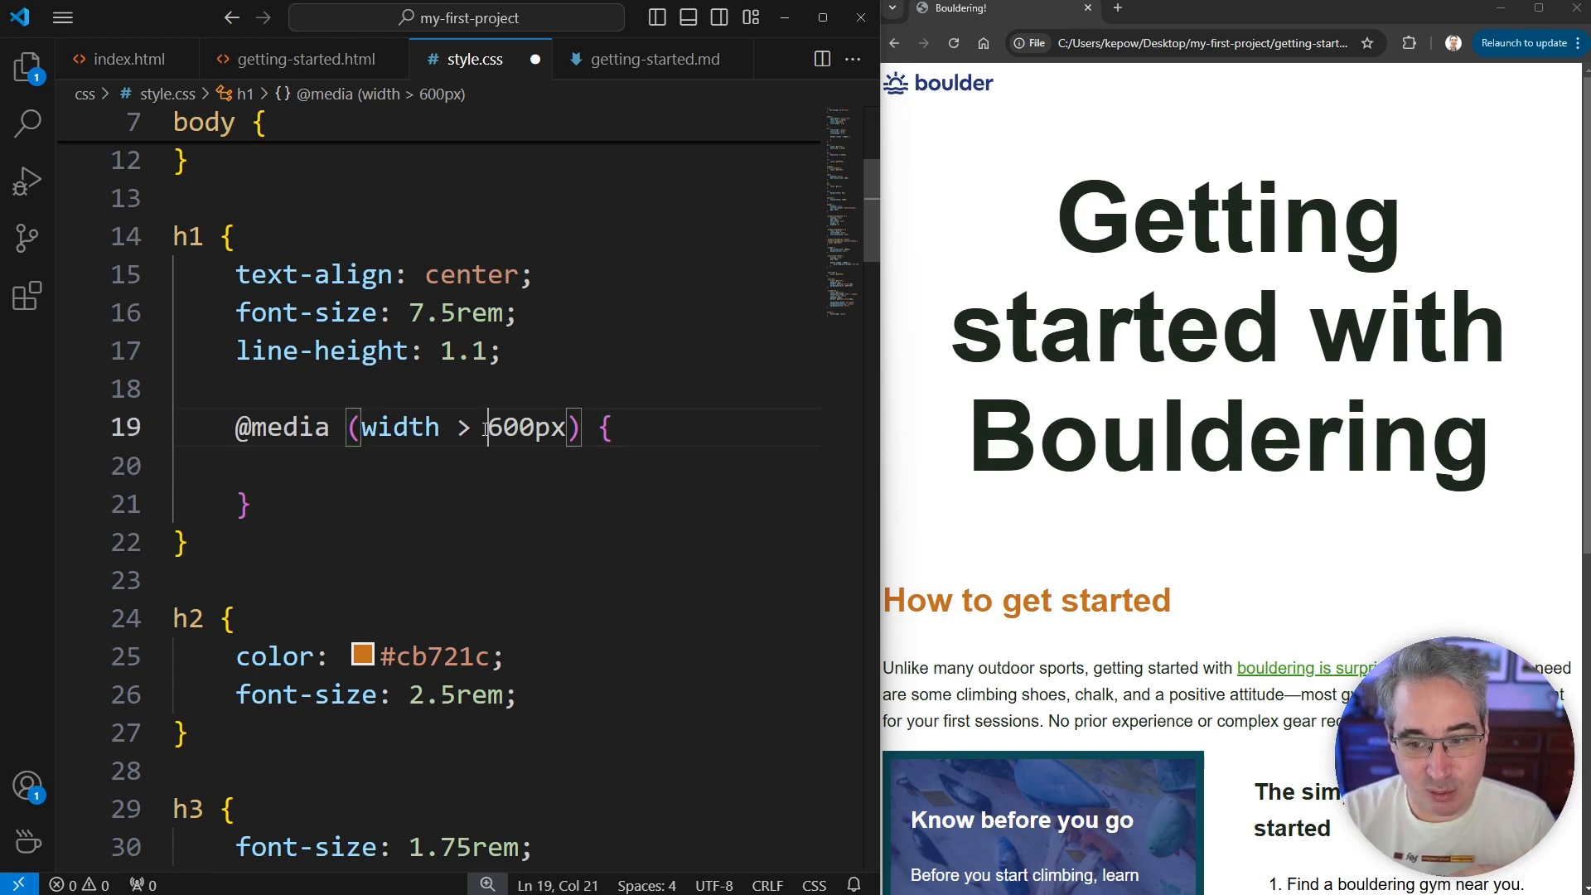
{"action": "double_click", "coordinate": [527, 428]}
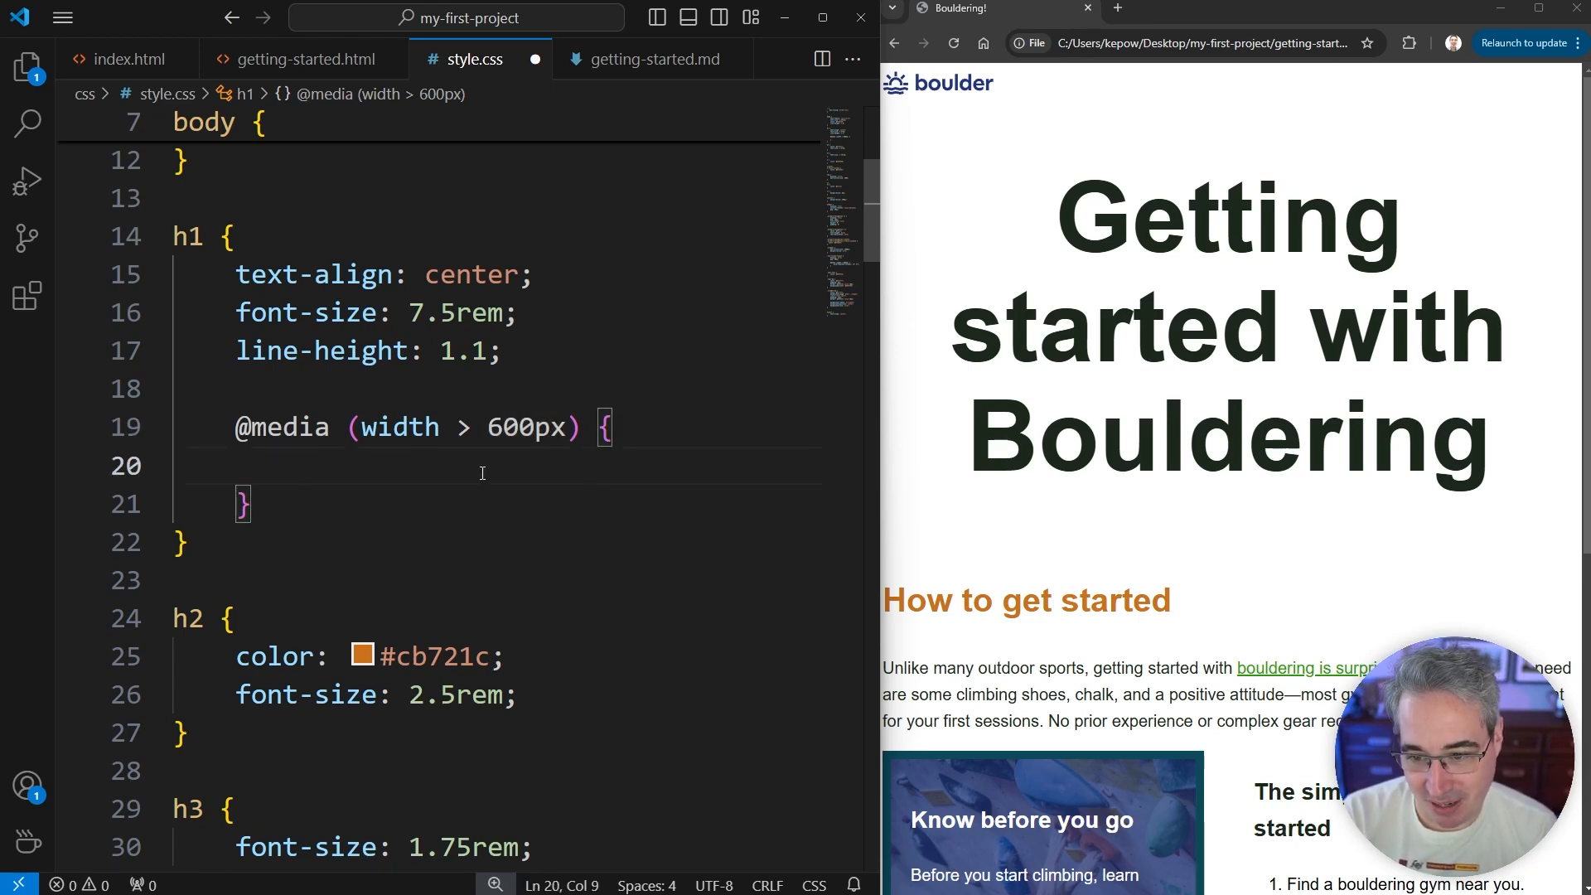
{"action": "left_click_drag", "start_coordinate": [235, 313], "coordinate": [516, 312]}
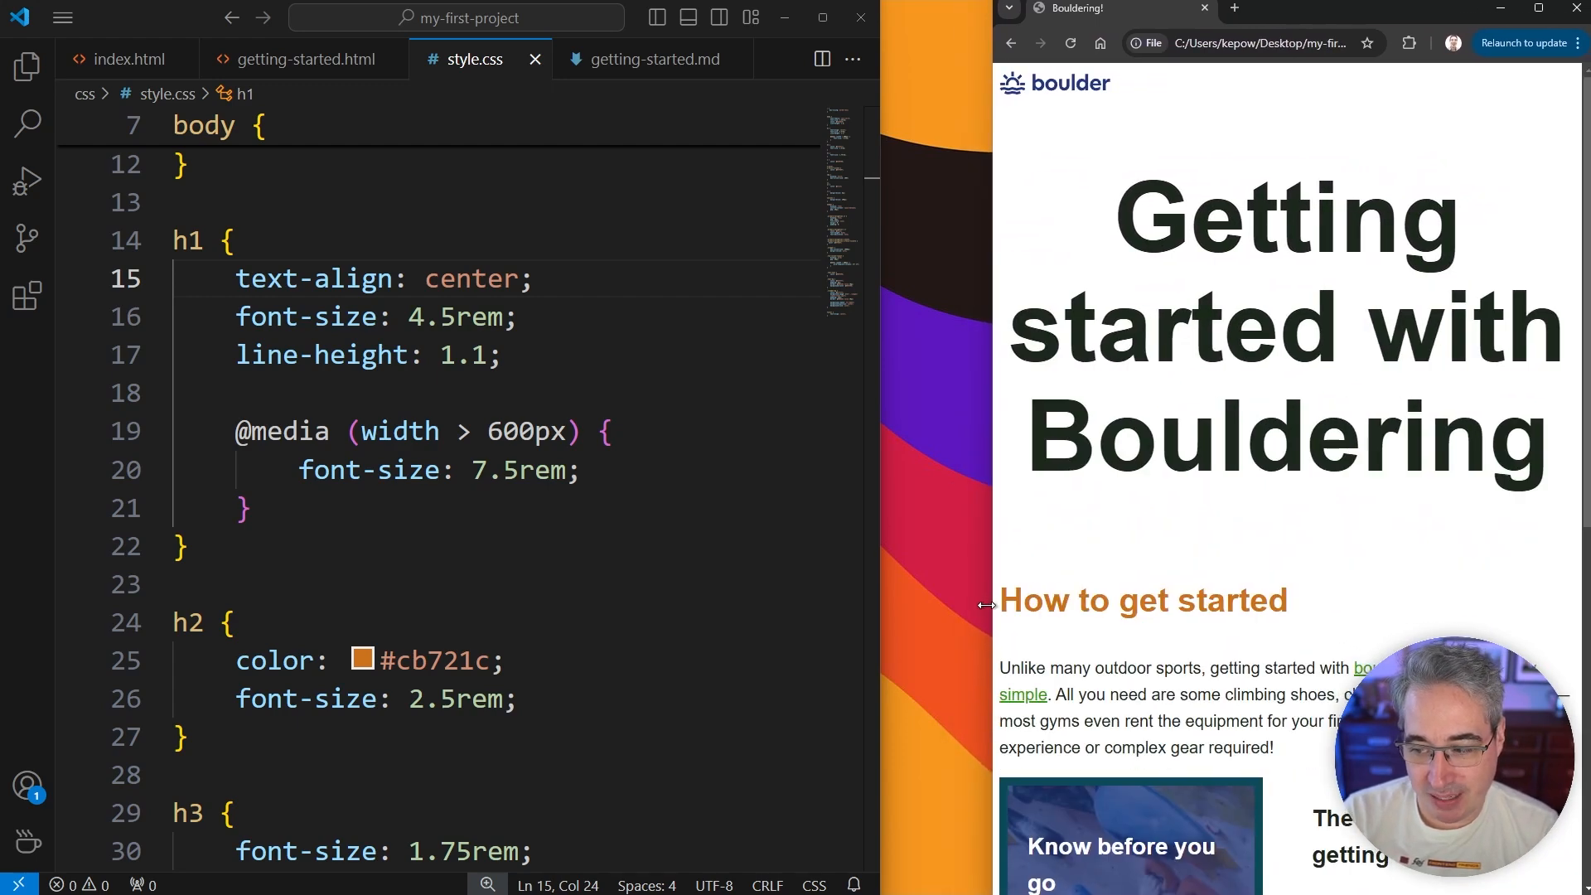
Step: Change the h1 media query to 'width > 720px'
{"action": "scroll", "scroll_direction": "down", "scroll_amount": 3}
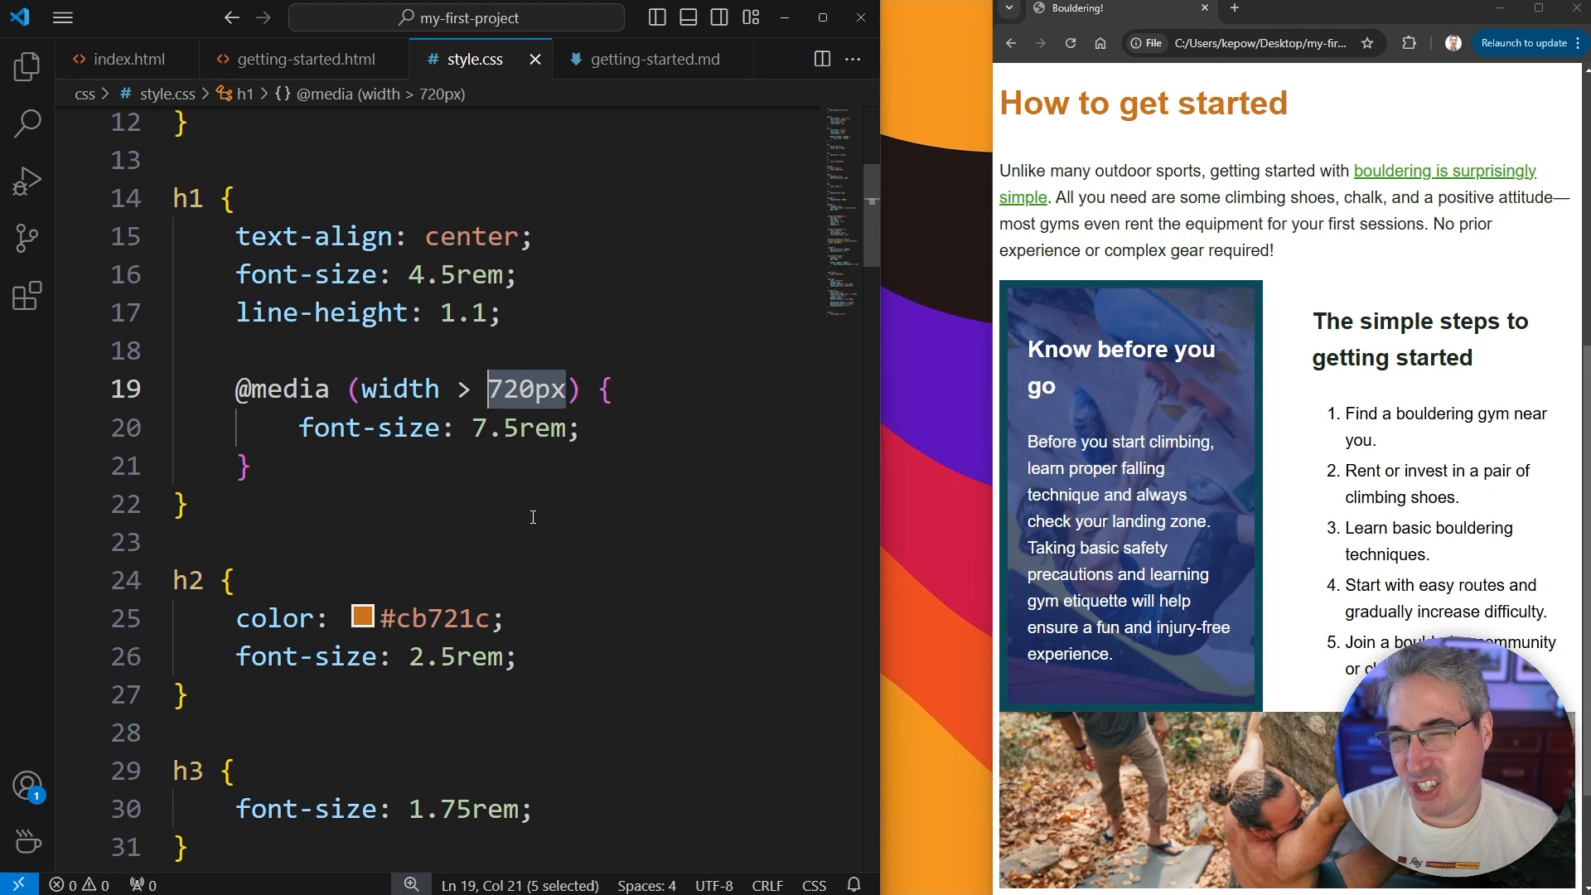
Step: Scroll to .two-column-layout and change its query breakpoint to 720px
{"action": "scroll", "scroll_direction": "down", "scroll_amount": 3}
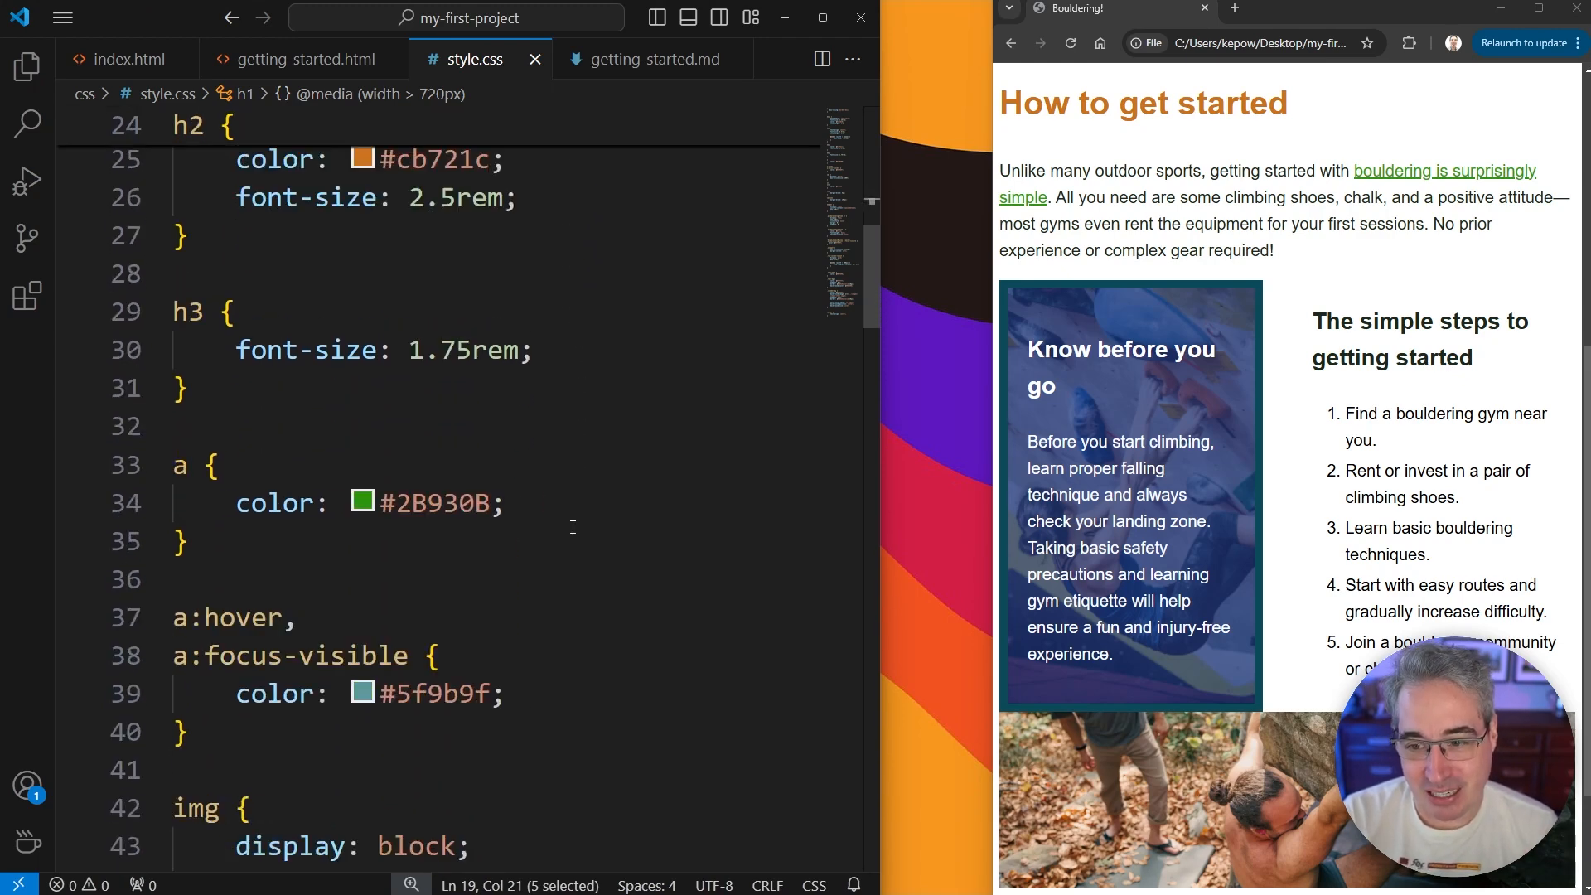
{"action": "scroll", "scroll_direction": "down", "scroll_amount": 3}
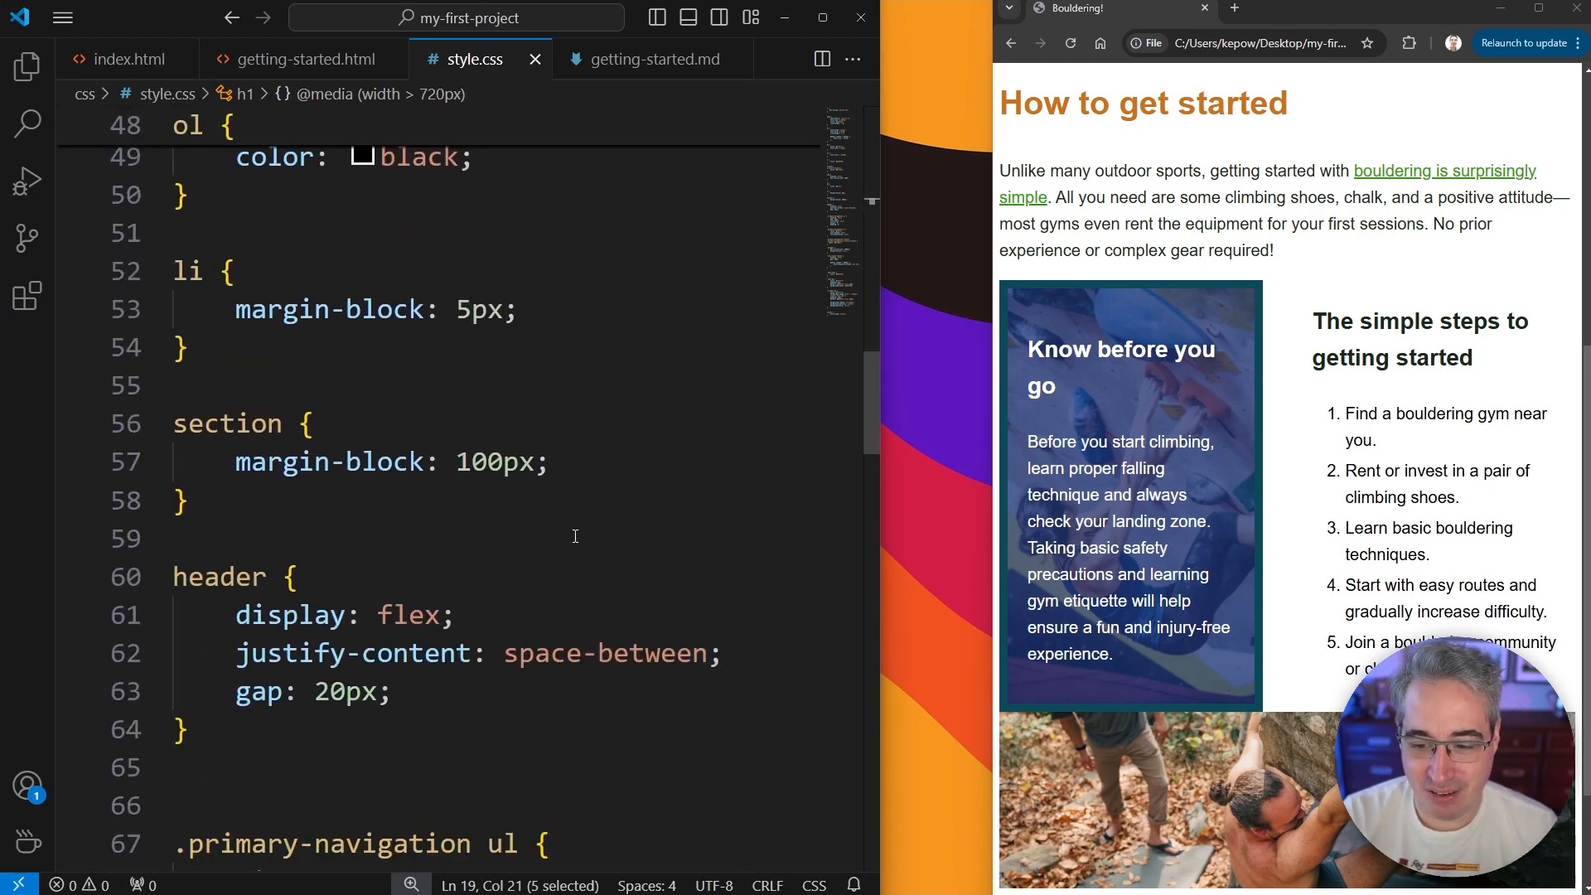
{"action": "scroll", "scroll_direction": "down", "scroll_amount": 3}
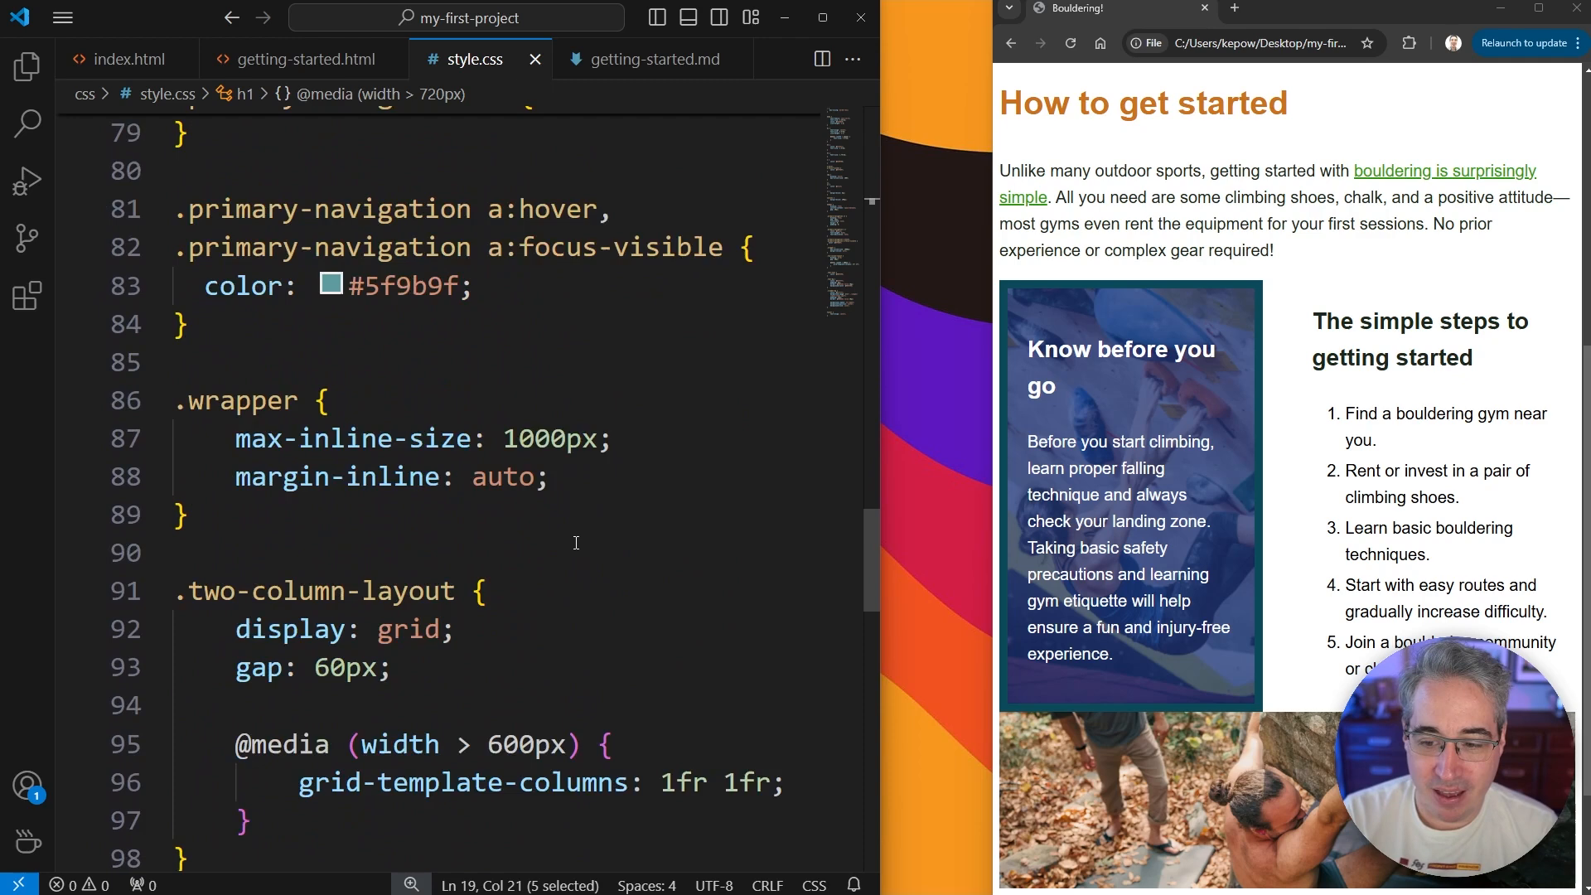
{"action": "type", "text": "720px"}
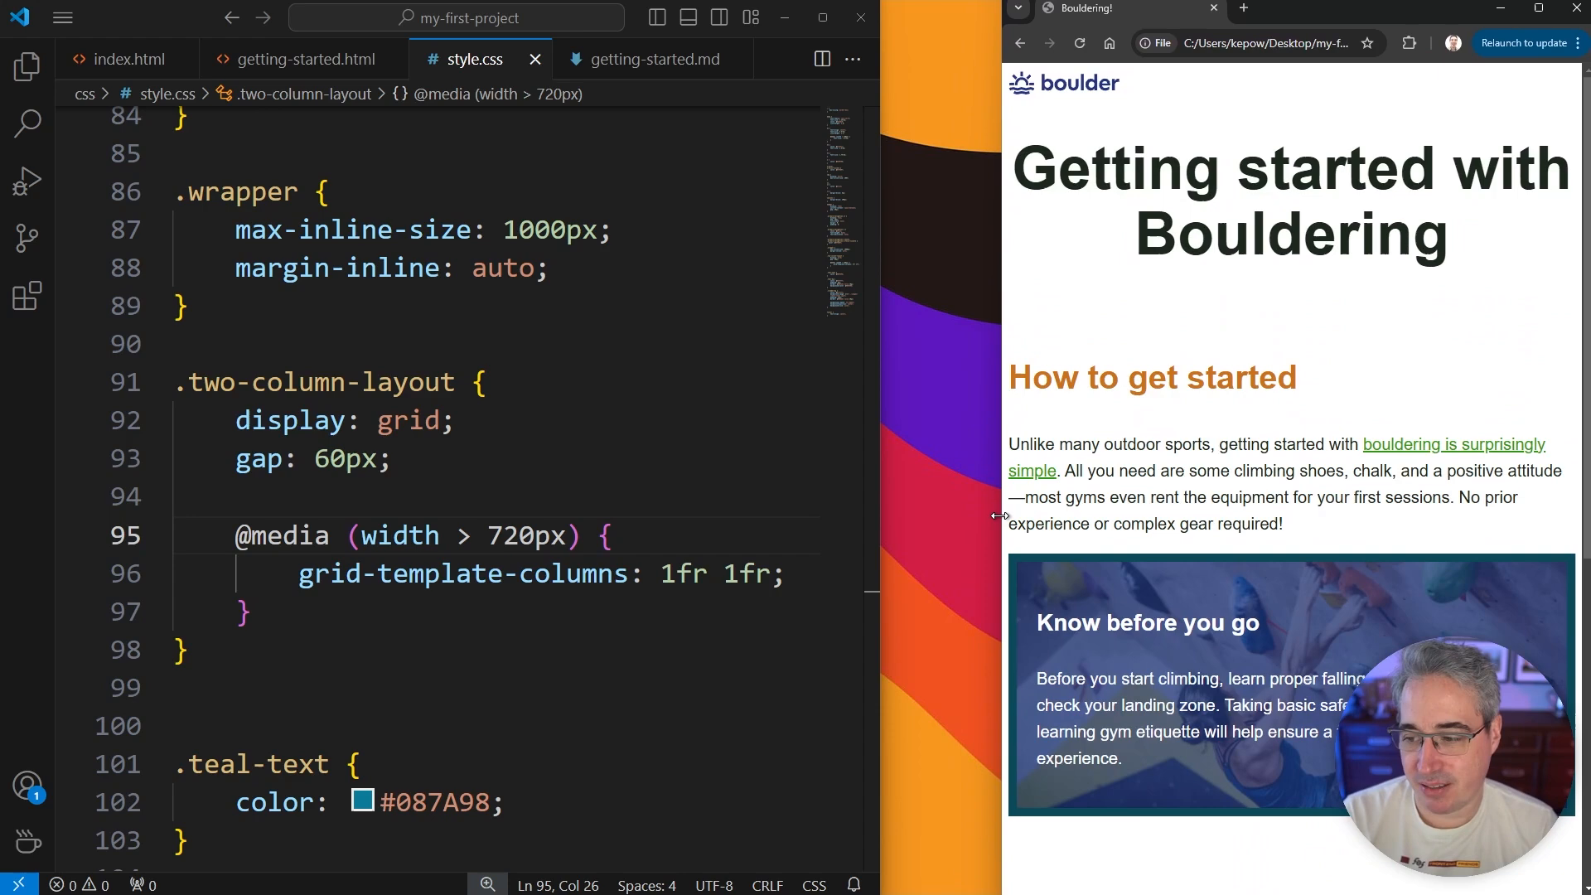
{"action": "scroll", "scroll_direction": "down", "scroll_amount": 3}
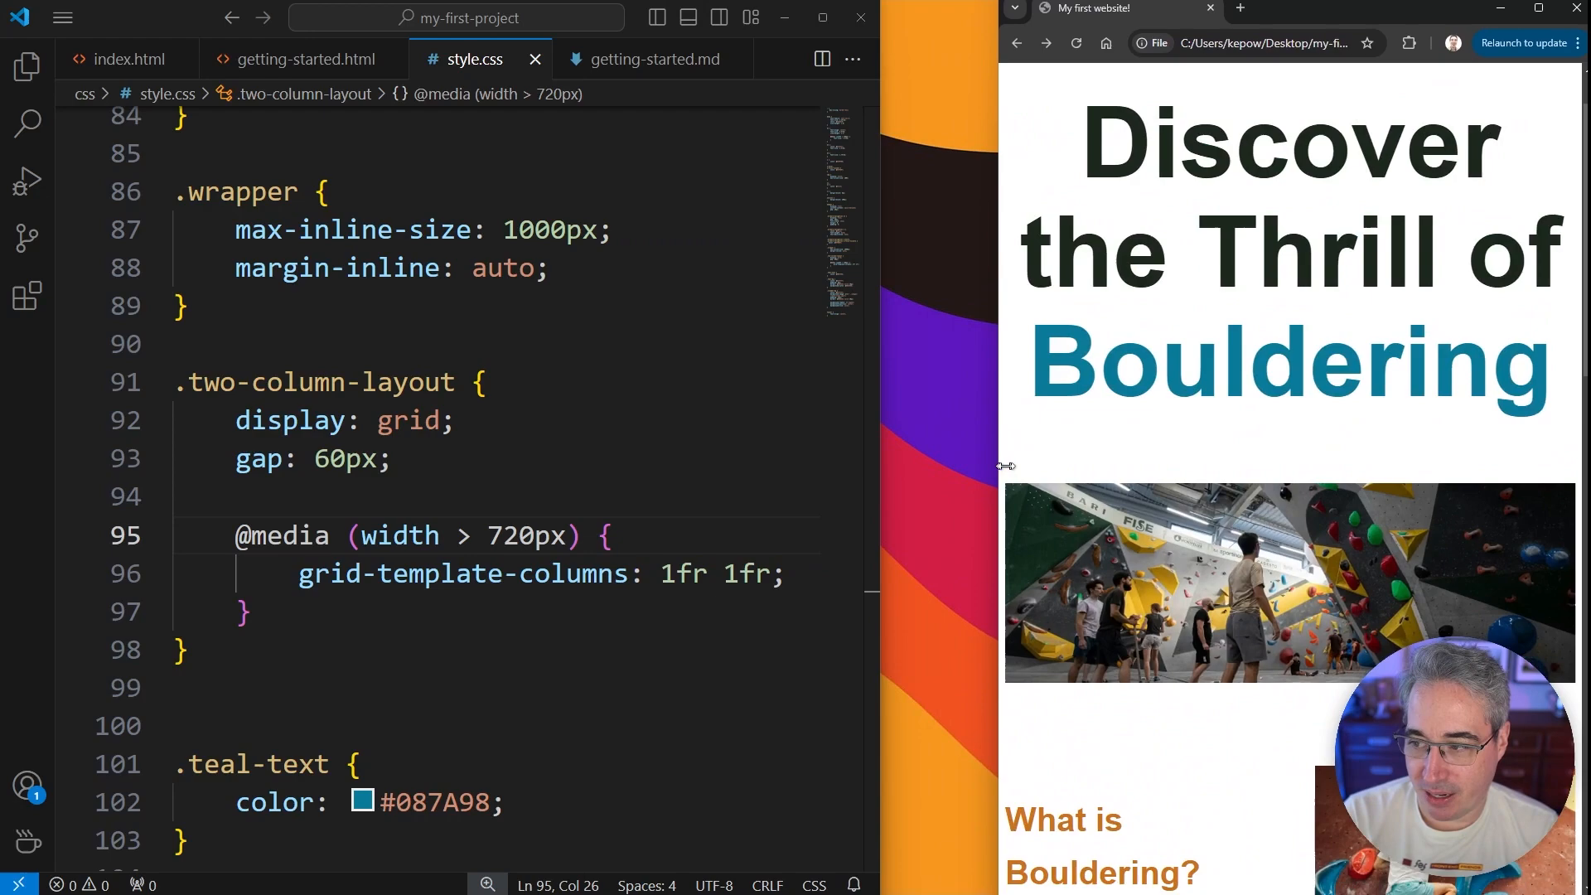
{"action": "scroll", "scroll_direction": "down", "scroll_amount": 3}
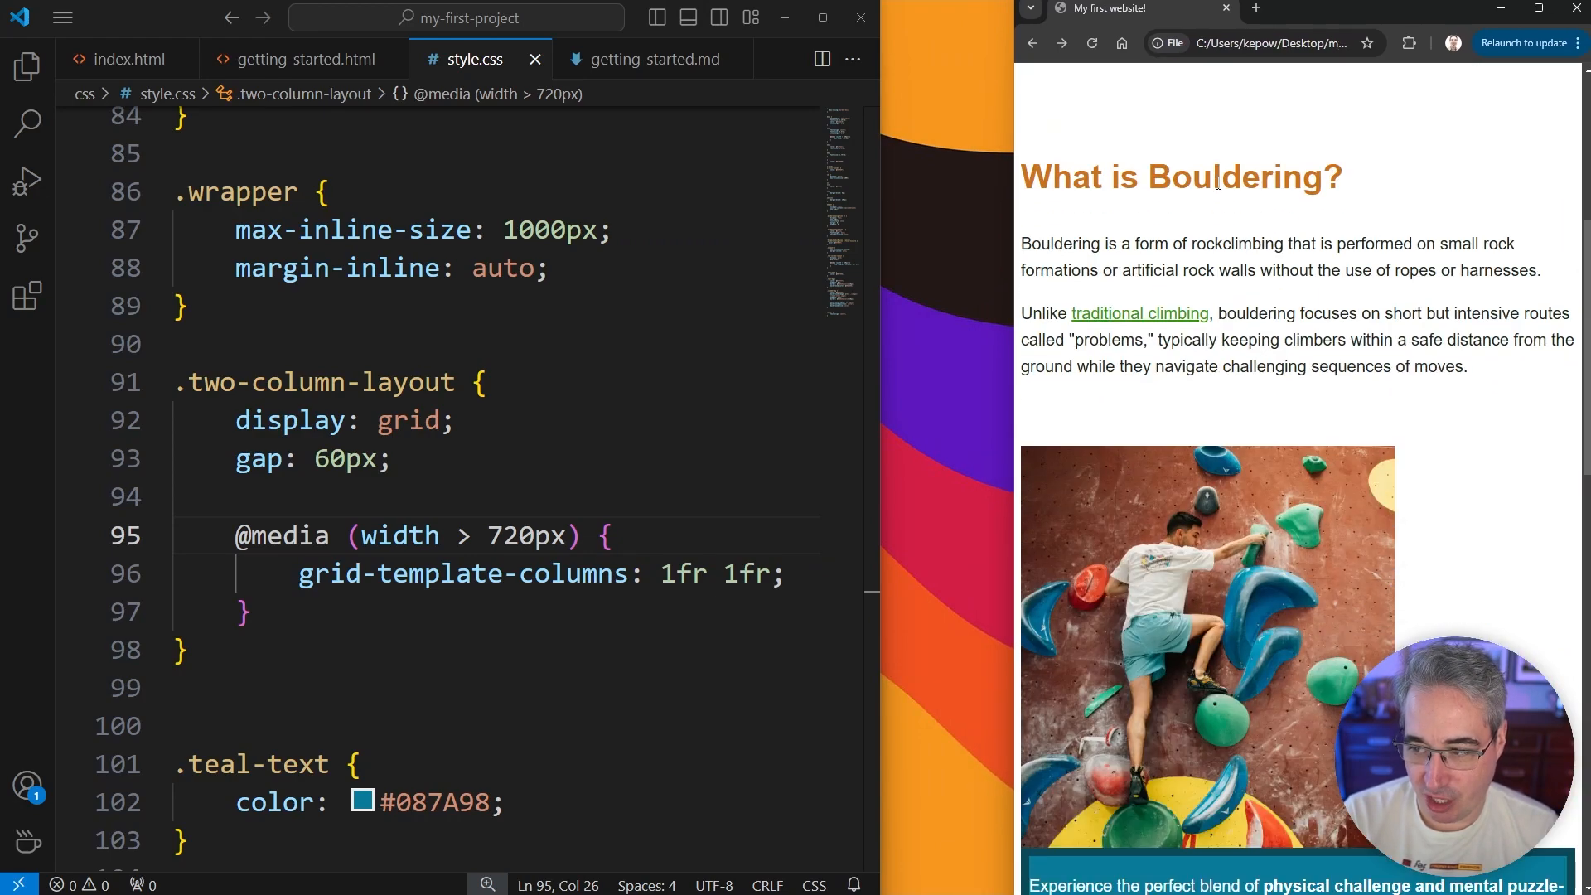
{"action": "scroll", "scroll_direction": "down", "scroll_amount": 3}
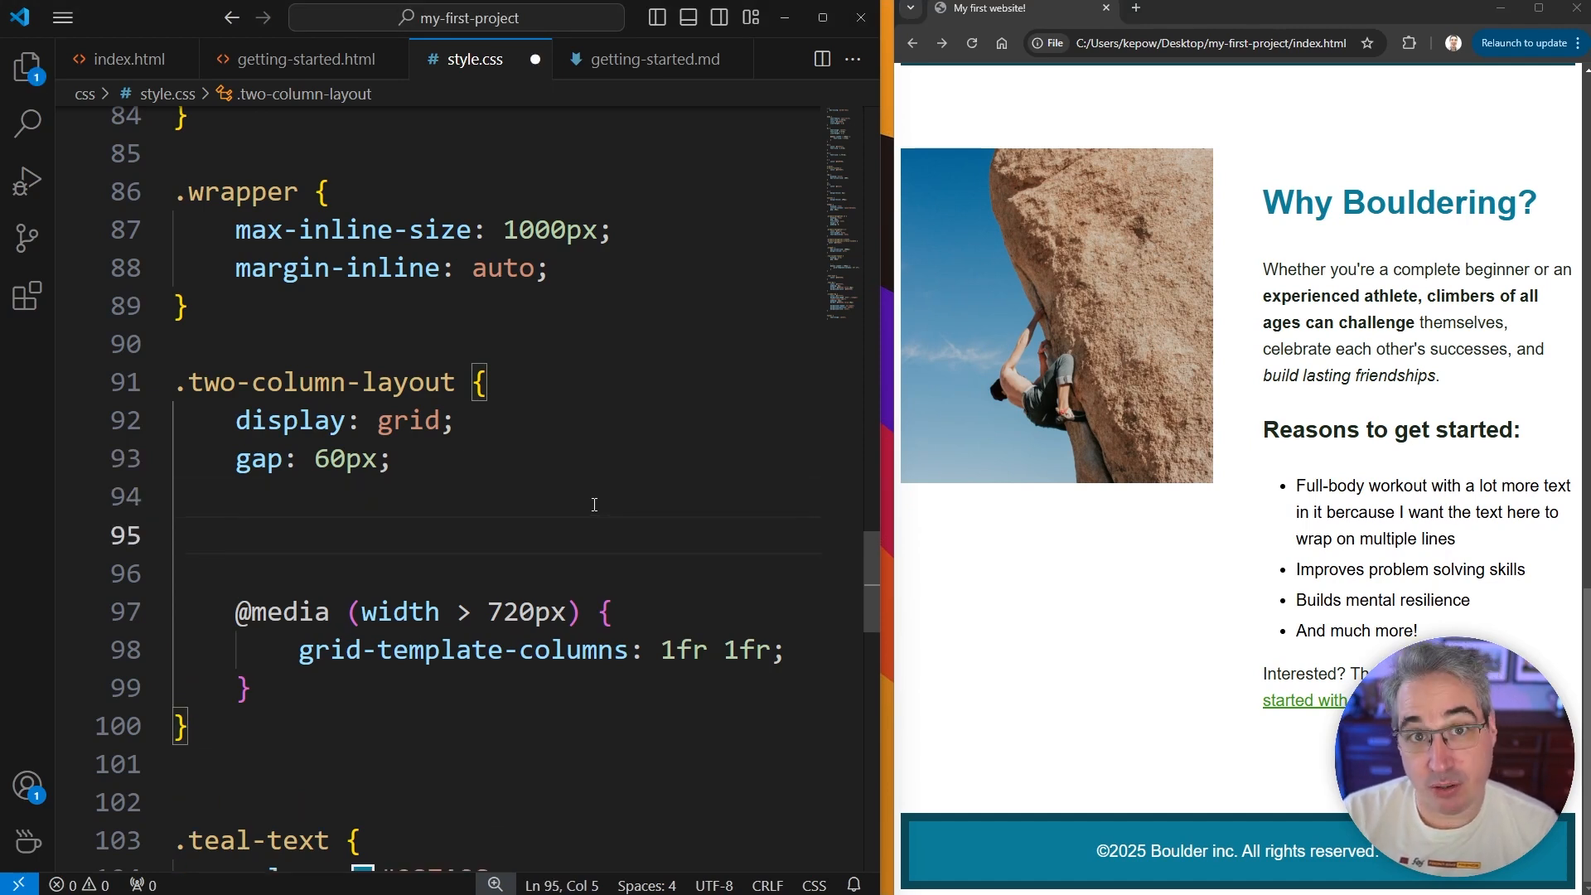
{"action": "type", "text": "@me"}
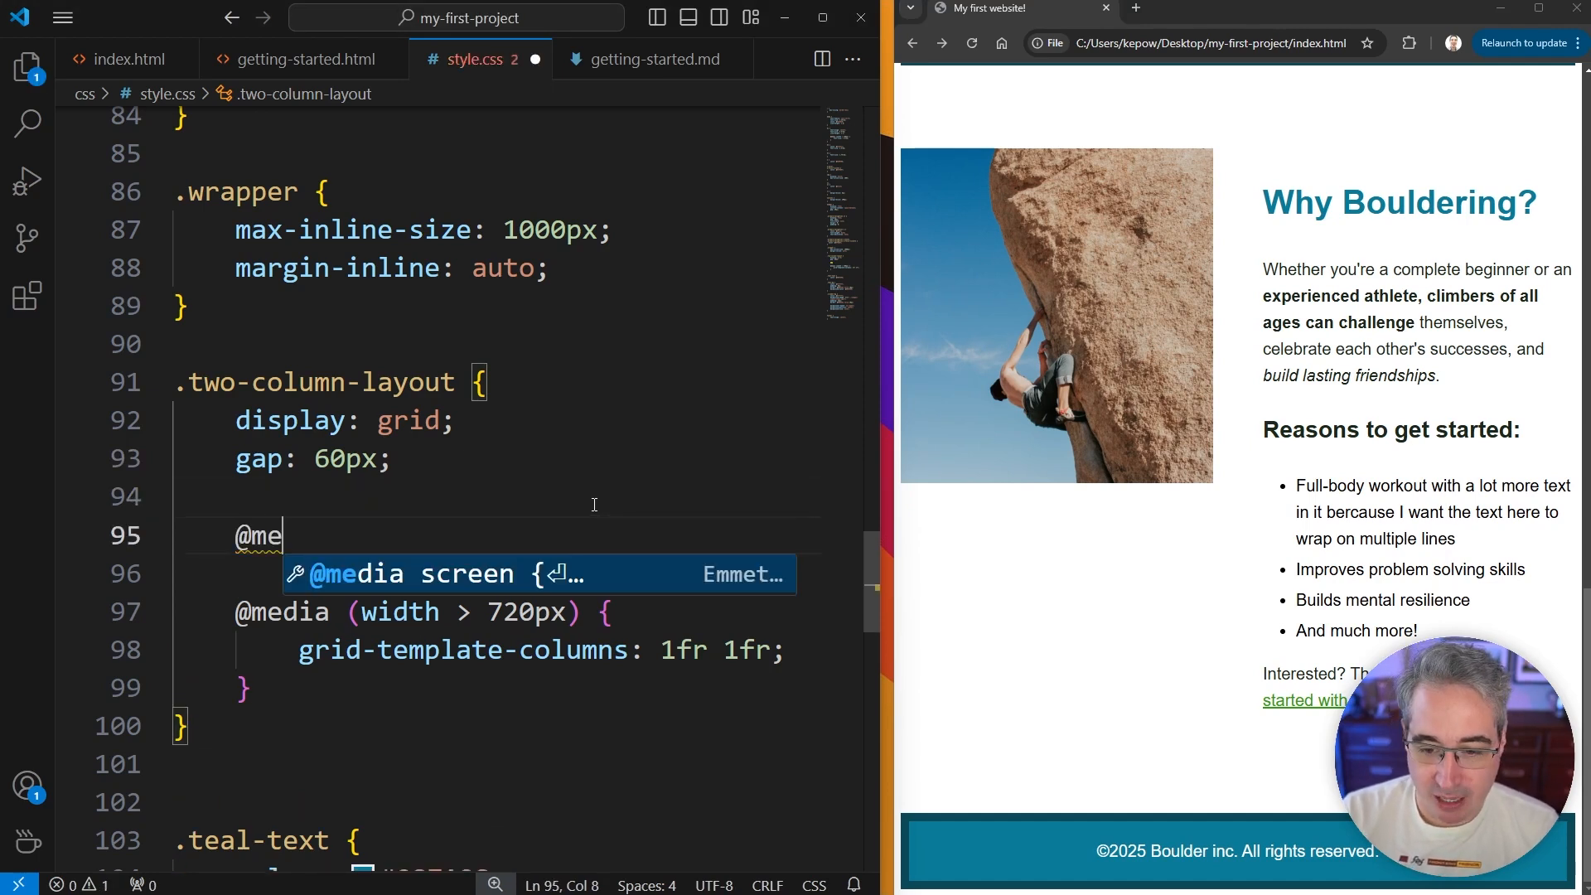
{"action": "type", "text": "dia (min-"}
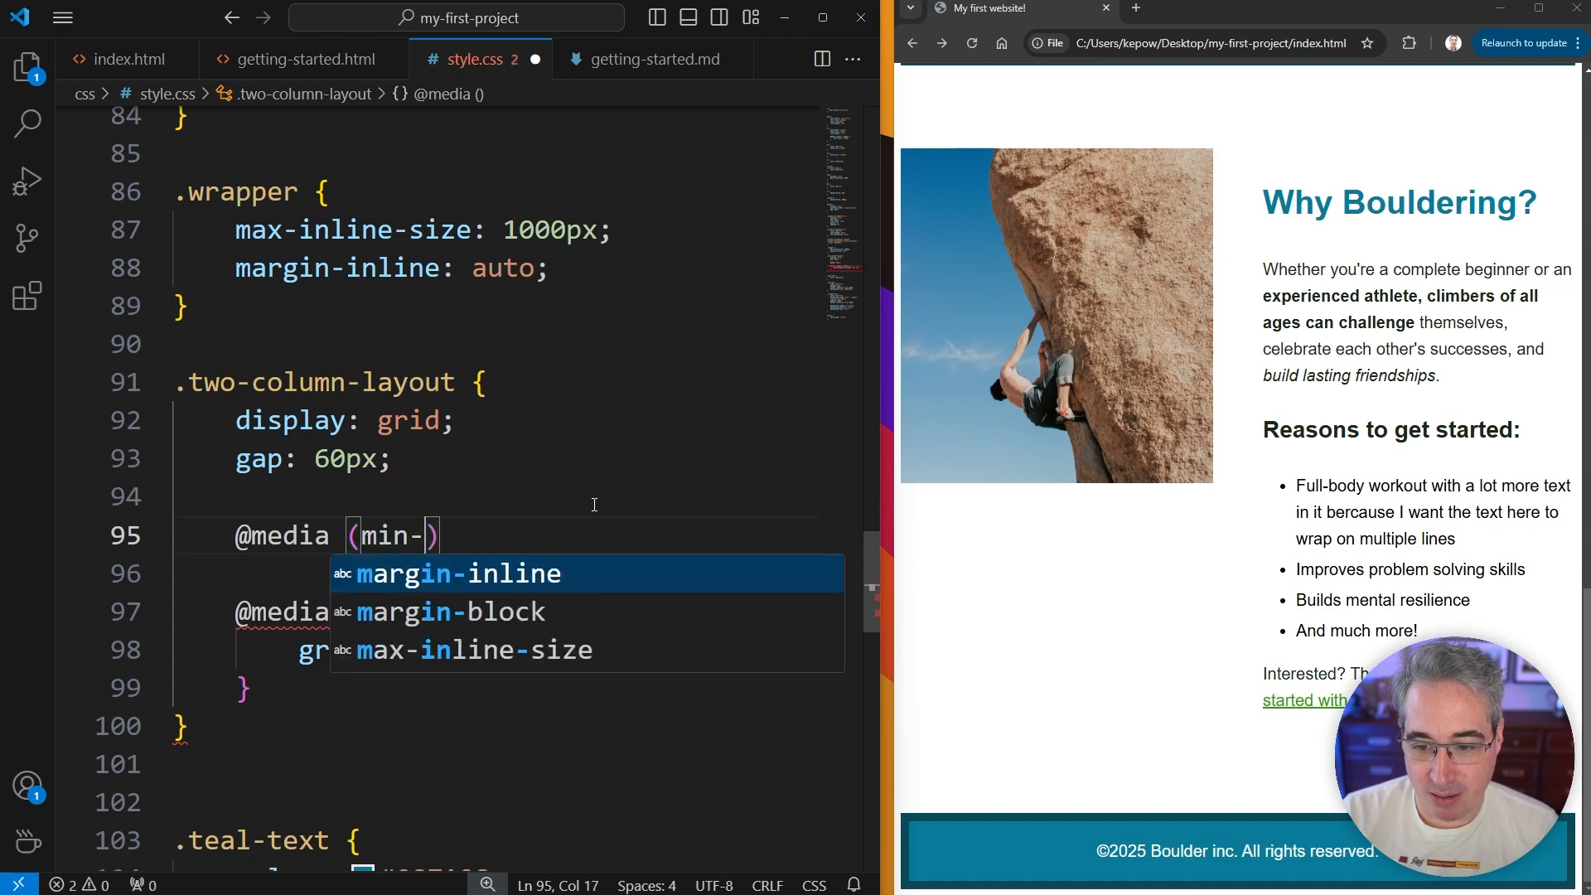
{"action": "type", "text": "width: 72"}
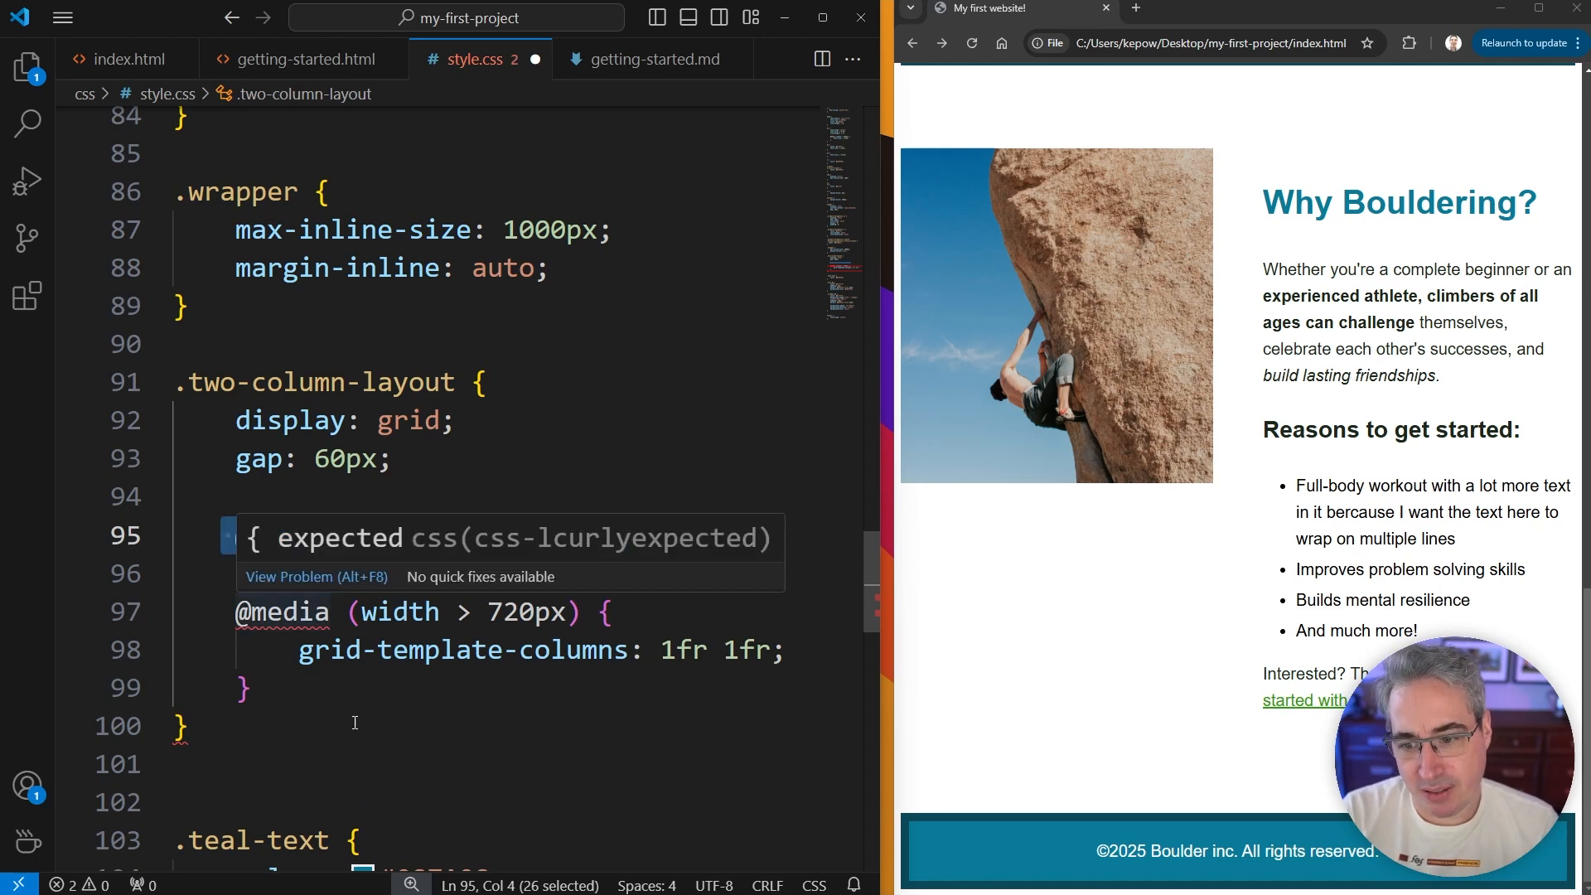
{"action": "type", "text": "@media (min-width: 720px)"}
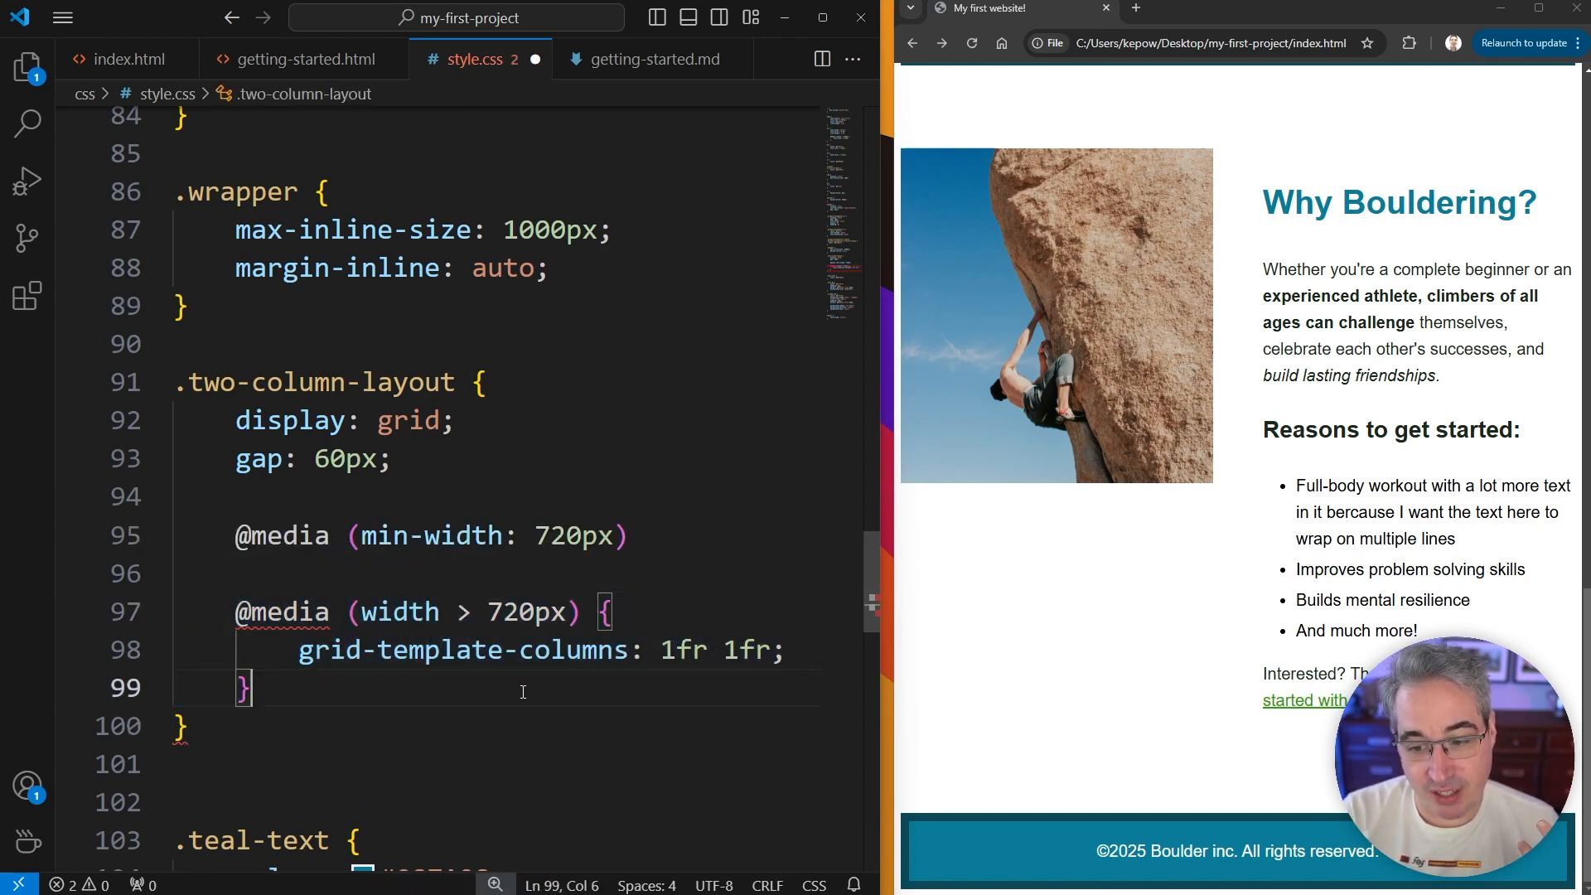